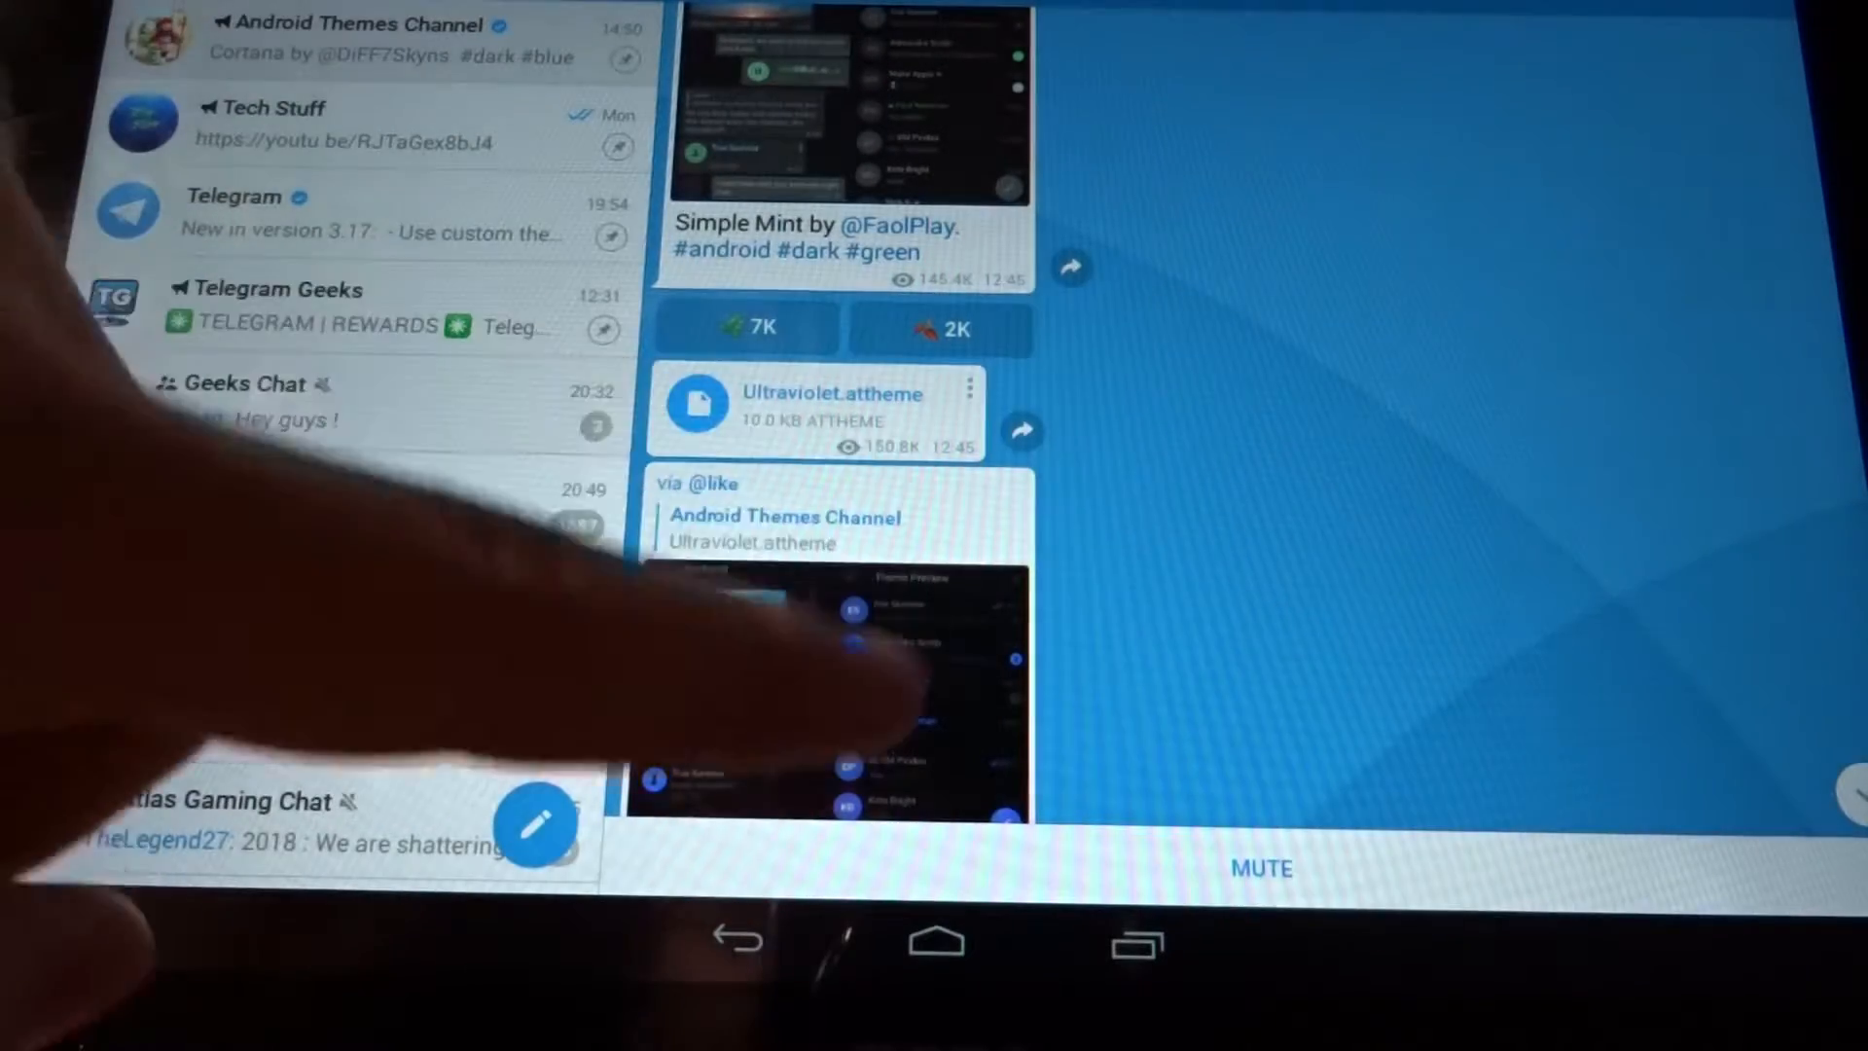
Step: Apply the Cortana.attheme file from the Android Themes Channel for the dark Cortana look
scroll(down, 3)
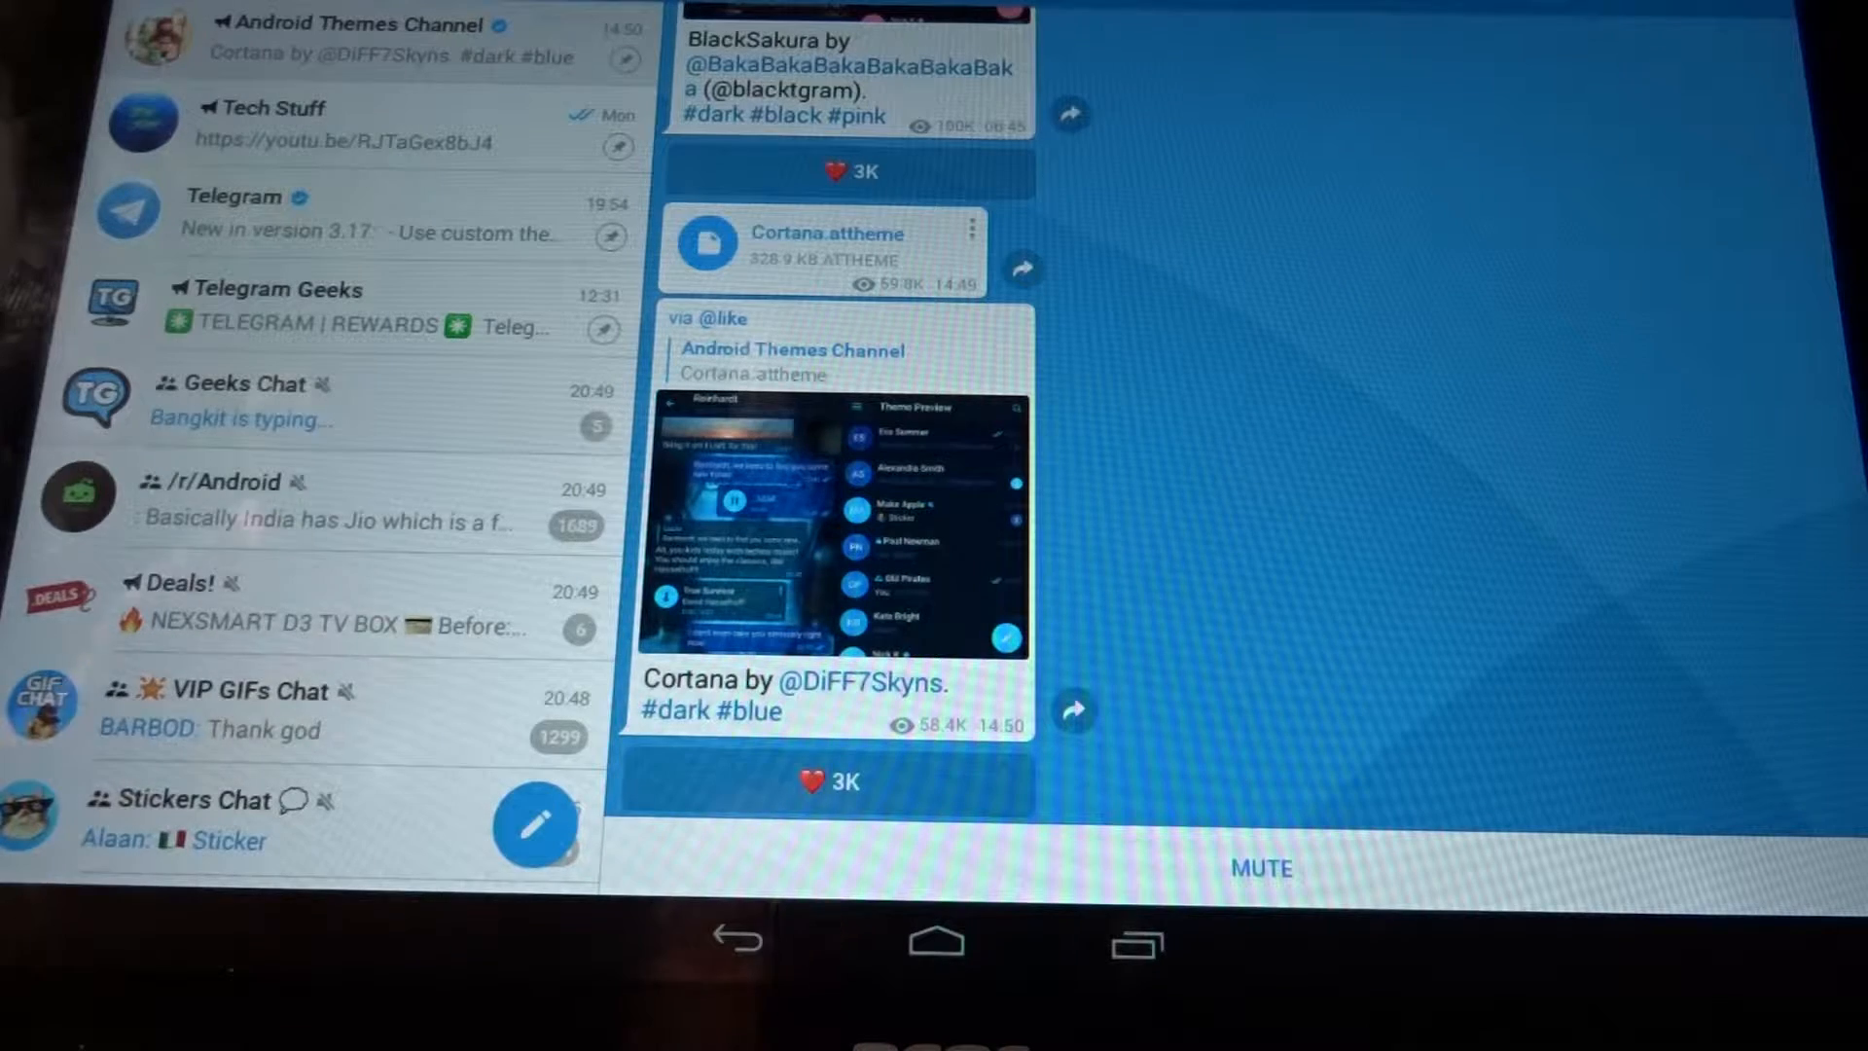
scroll(down, 3)
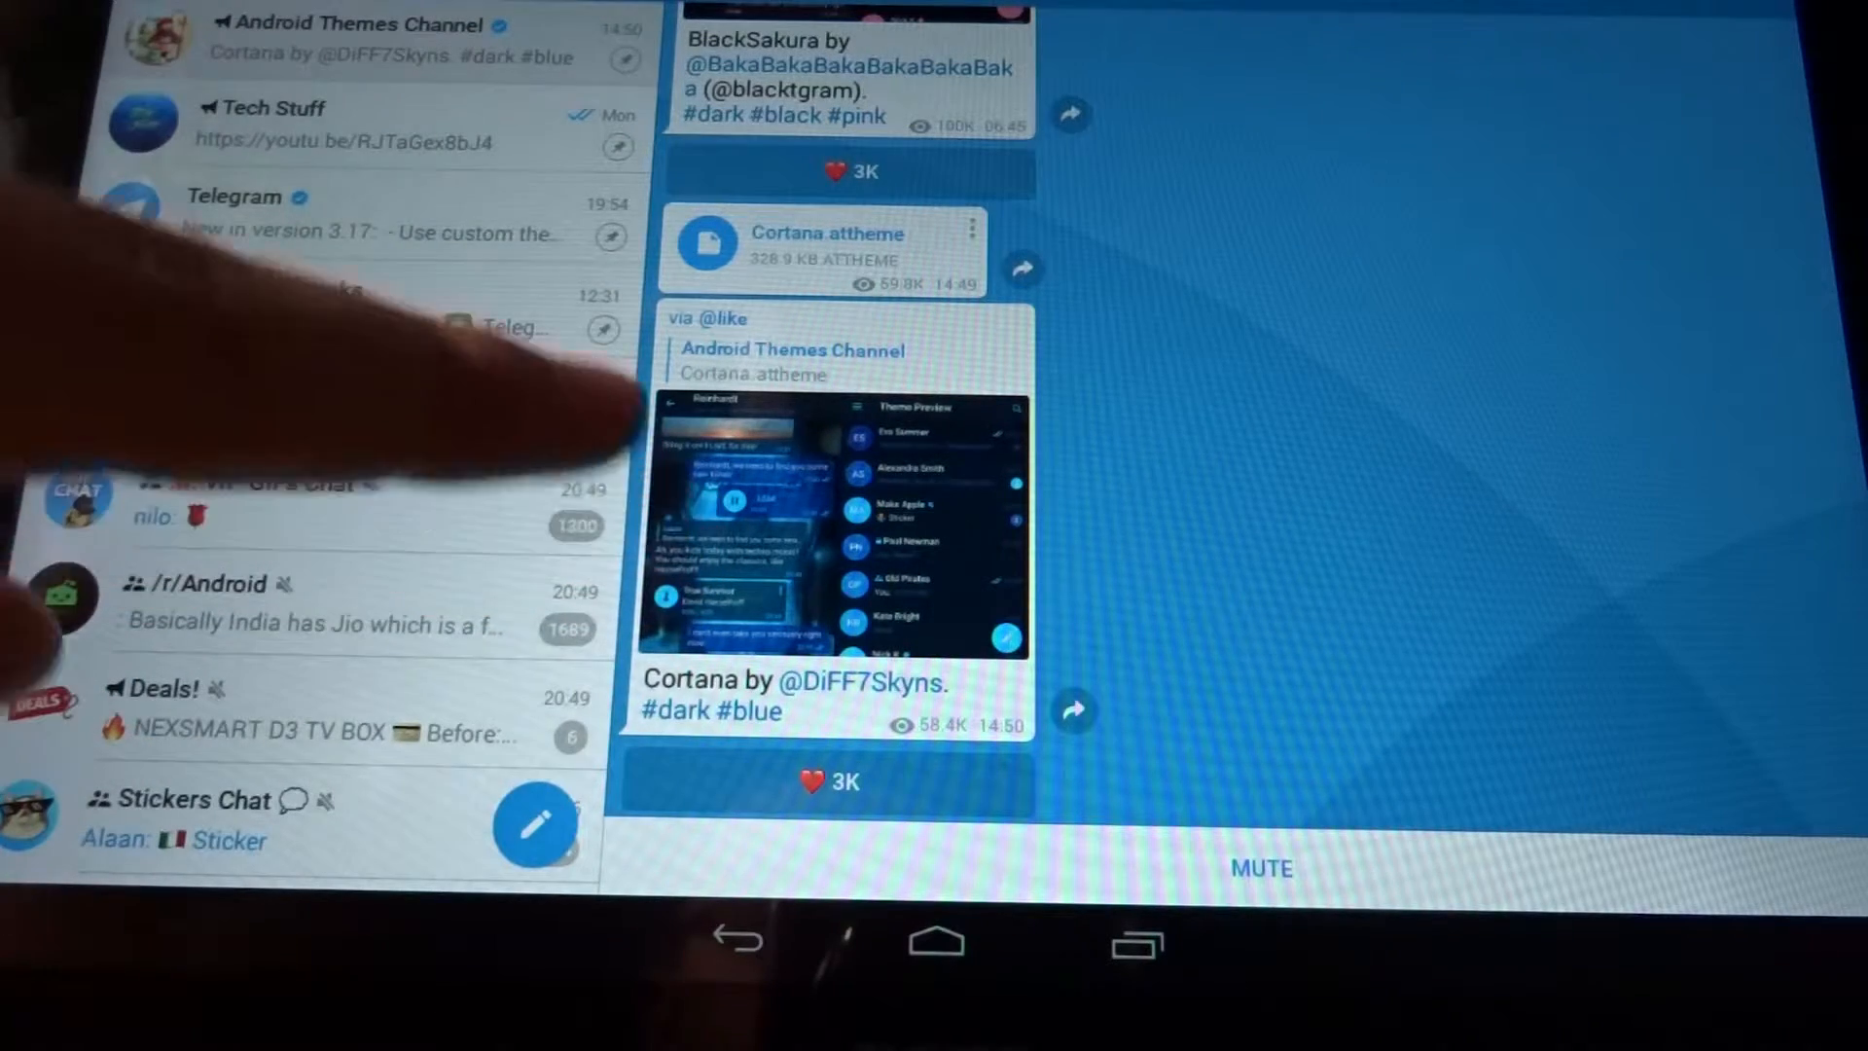
click(835, 524)
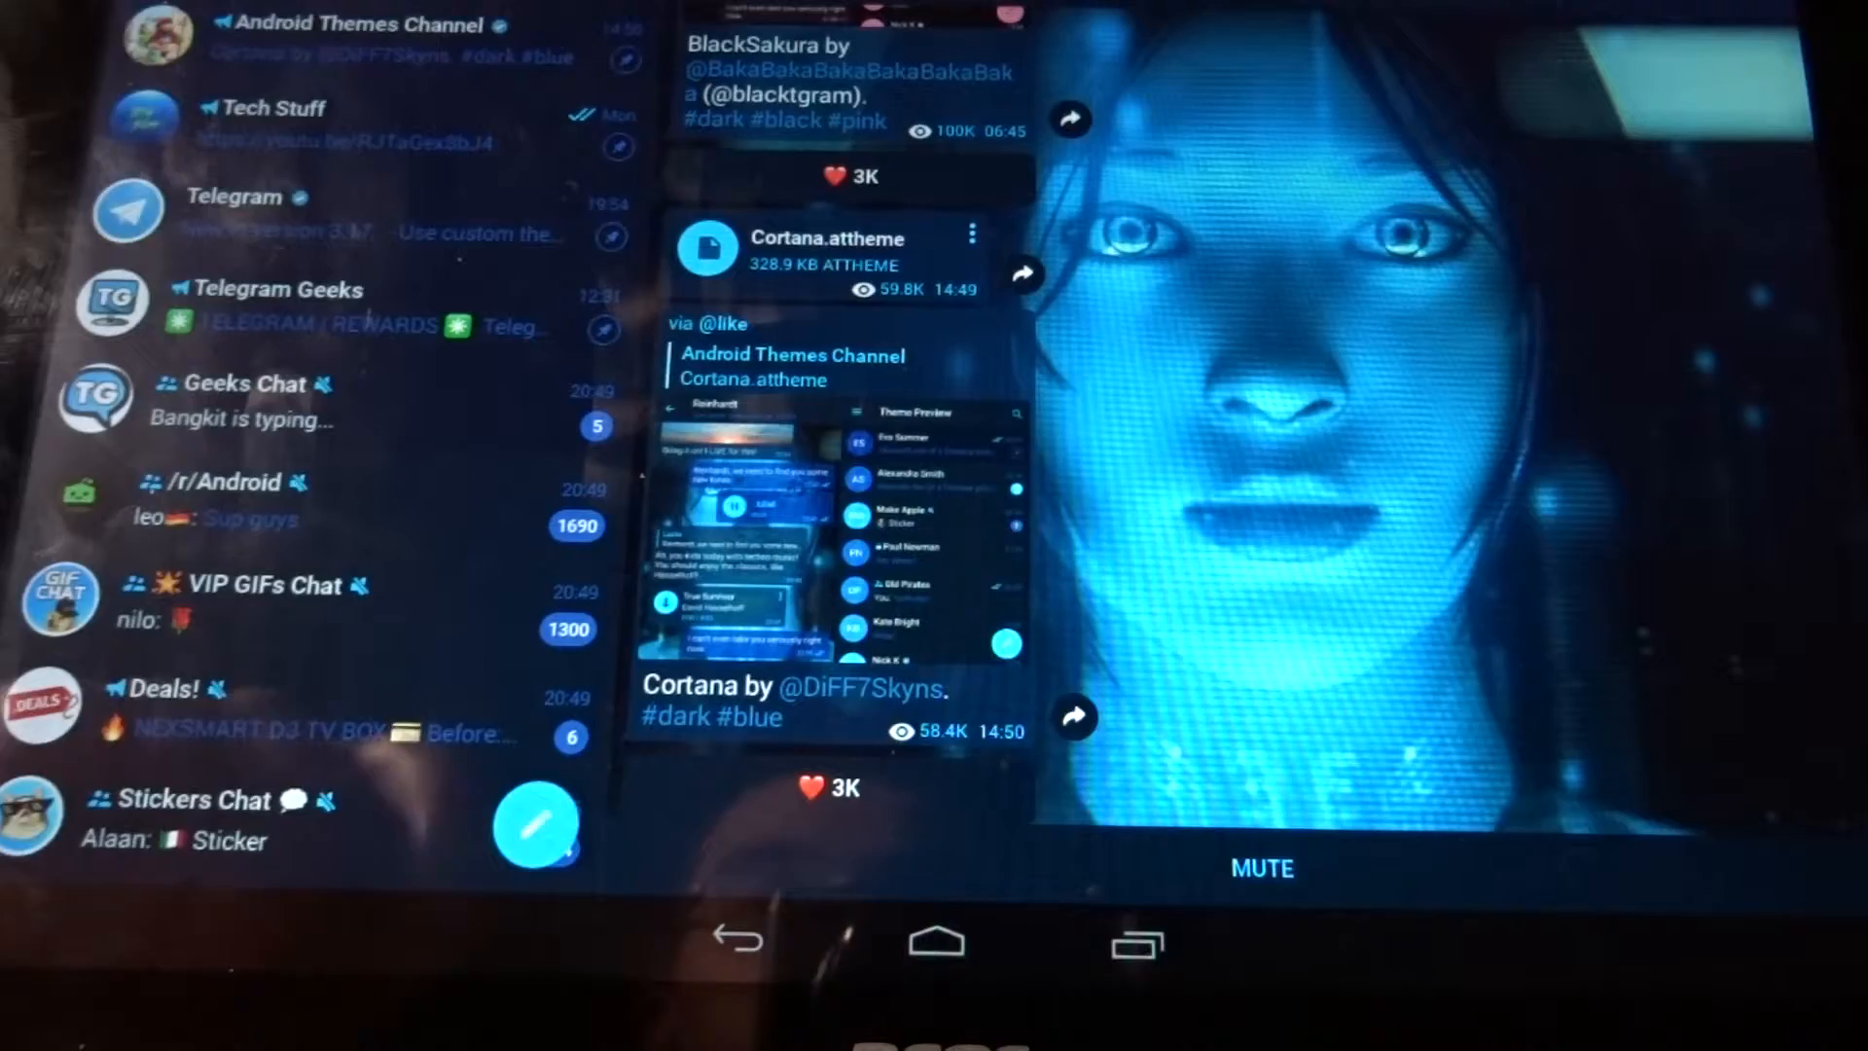
Step: Show the theme list with Cortana checked among Standard, Blue, Dark and others
scroll(down, 3)
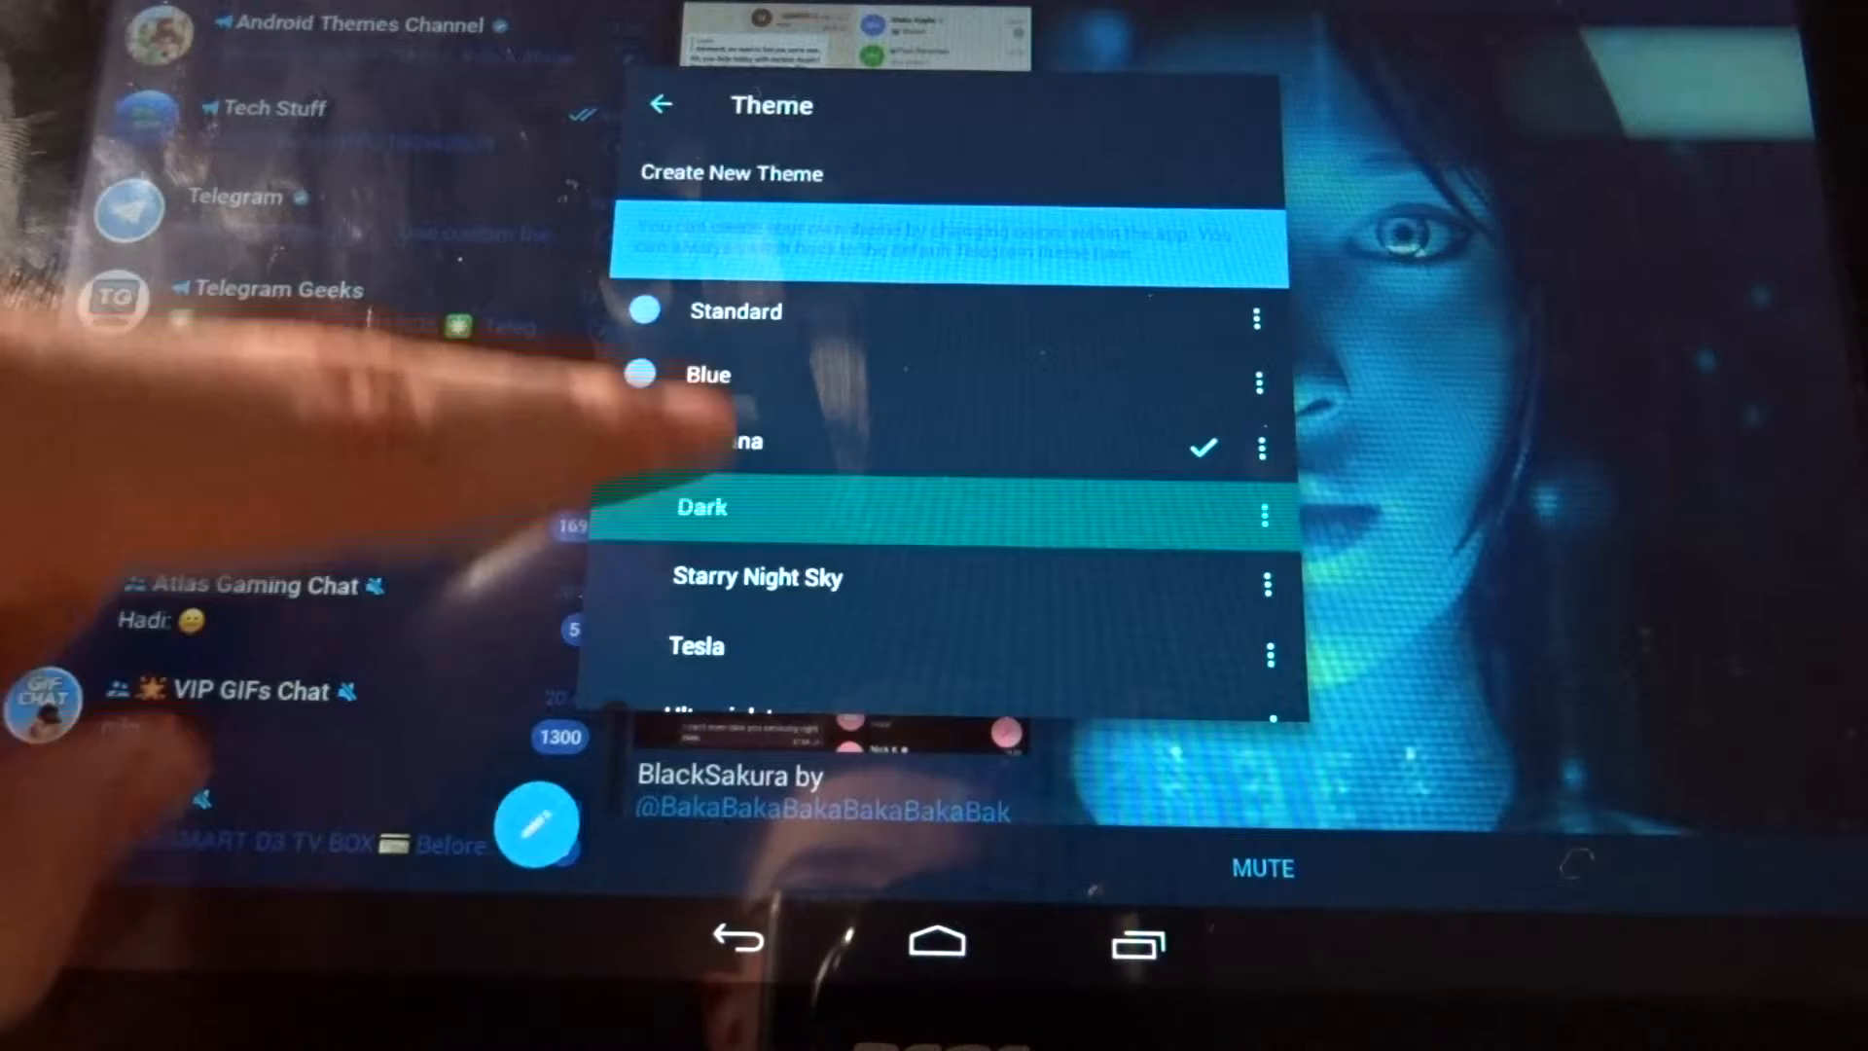
Step: Make Blue the active theme again, leaving Cortana listed as an option
scroll(down, 3)
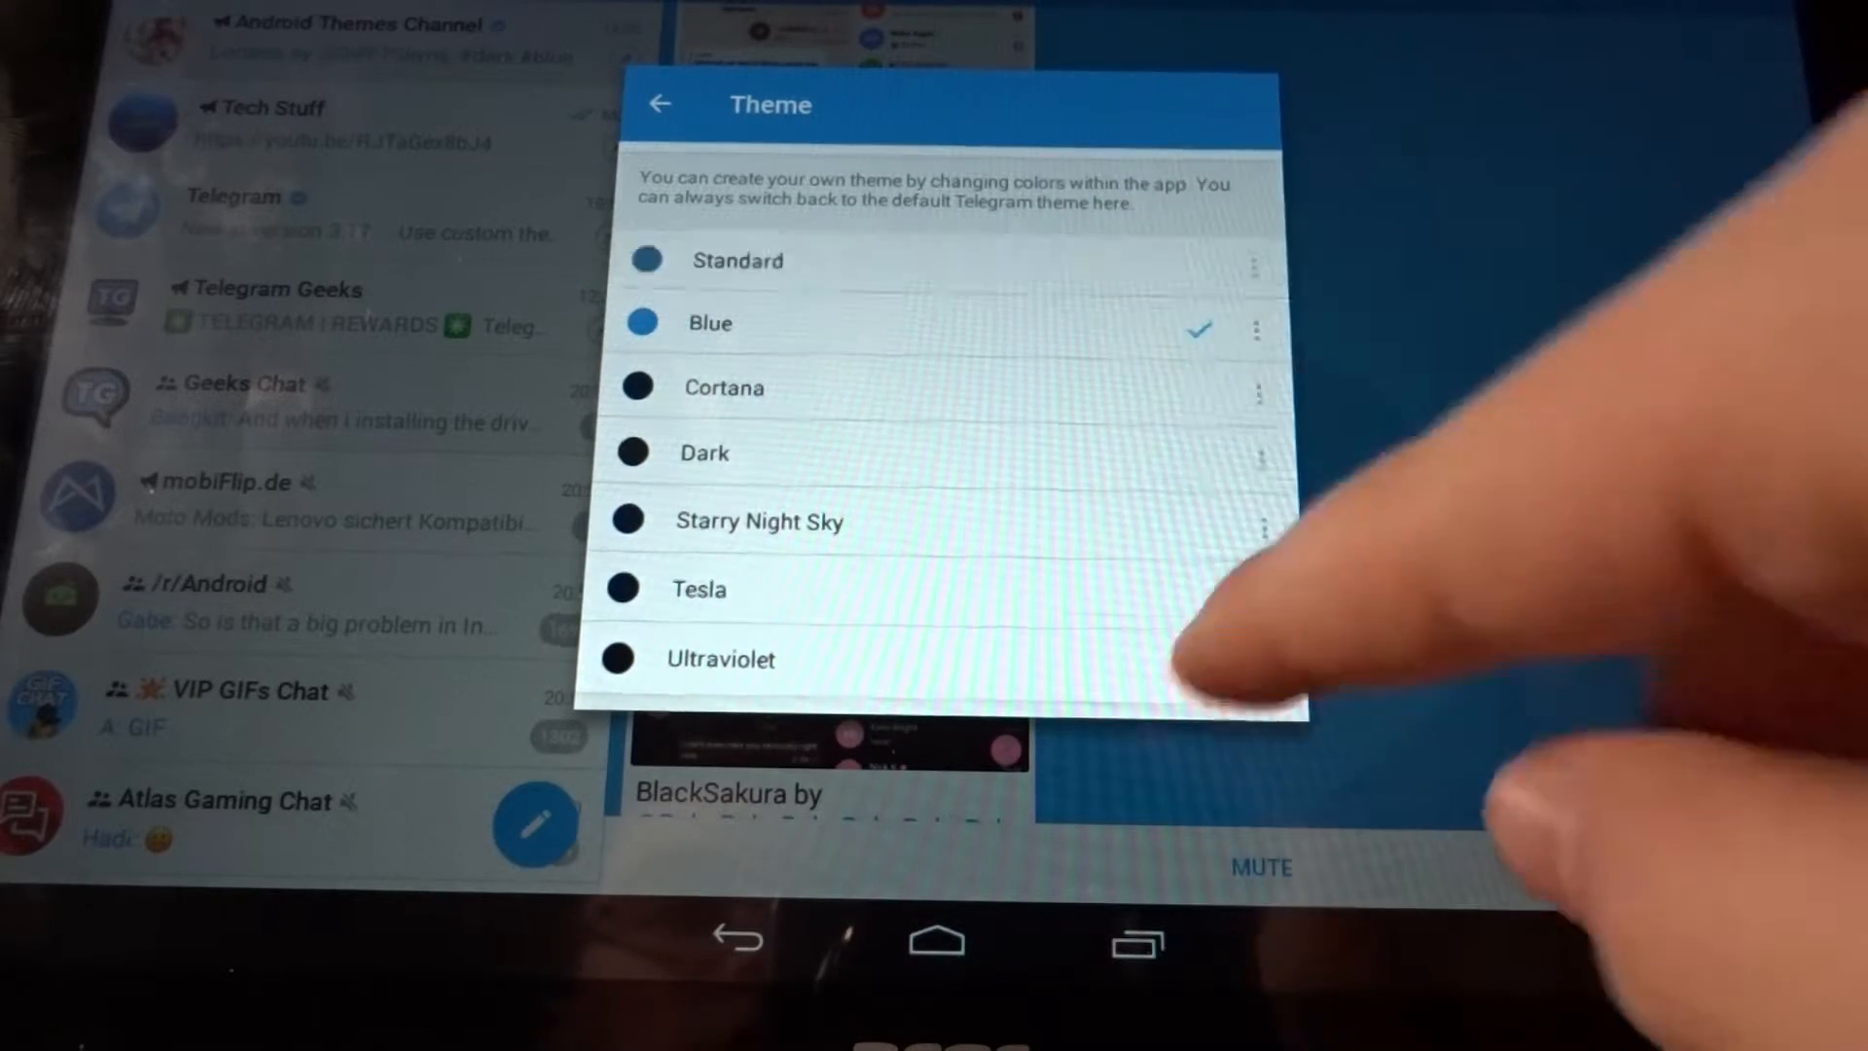
scroll(down, 3)
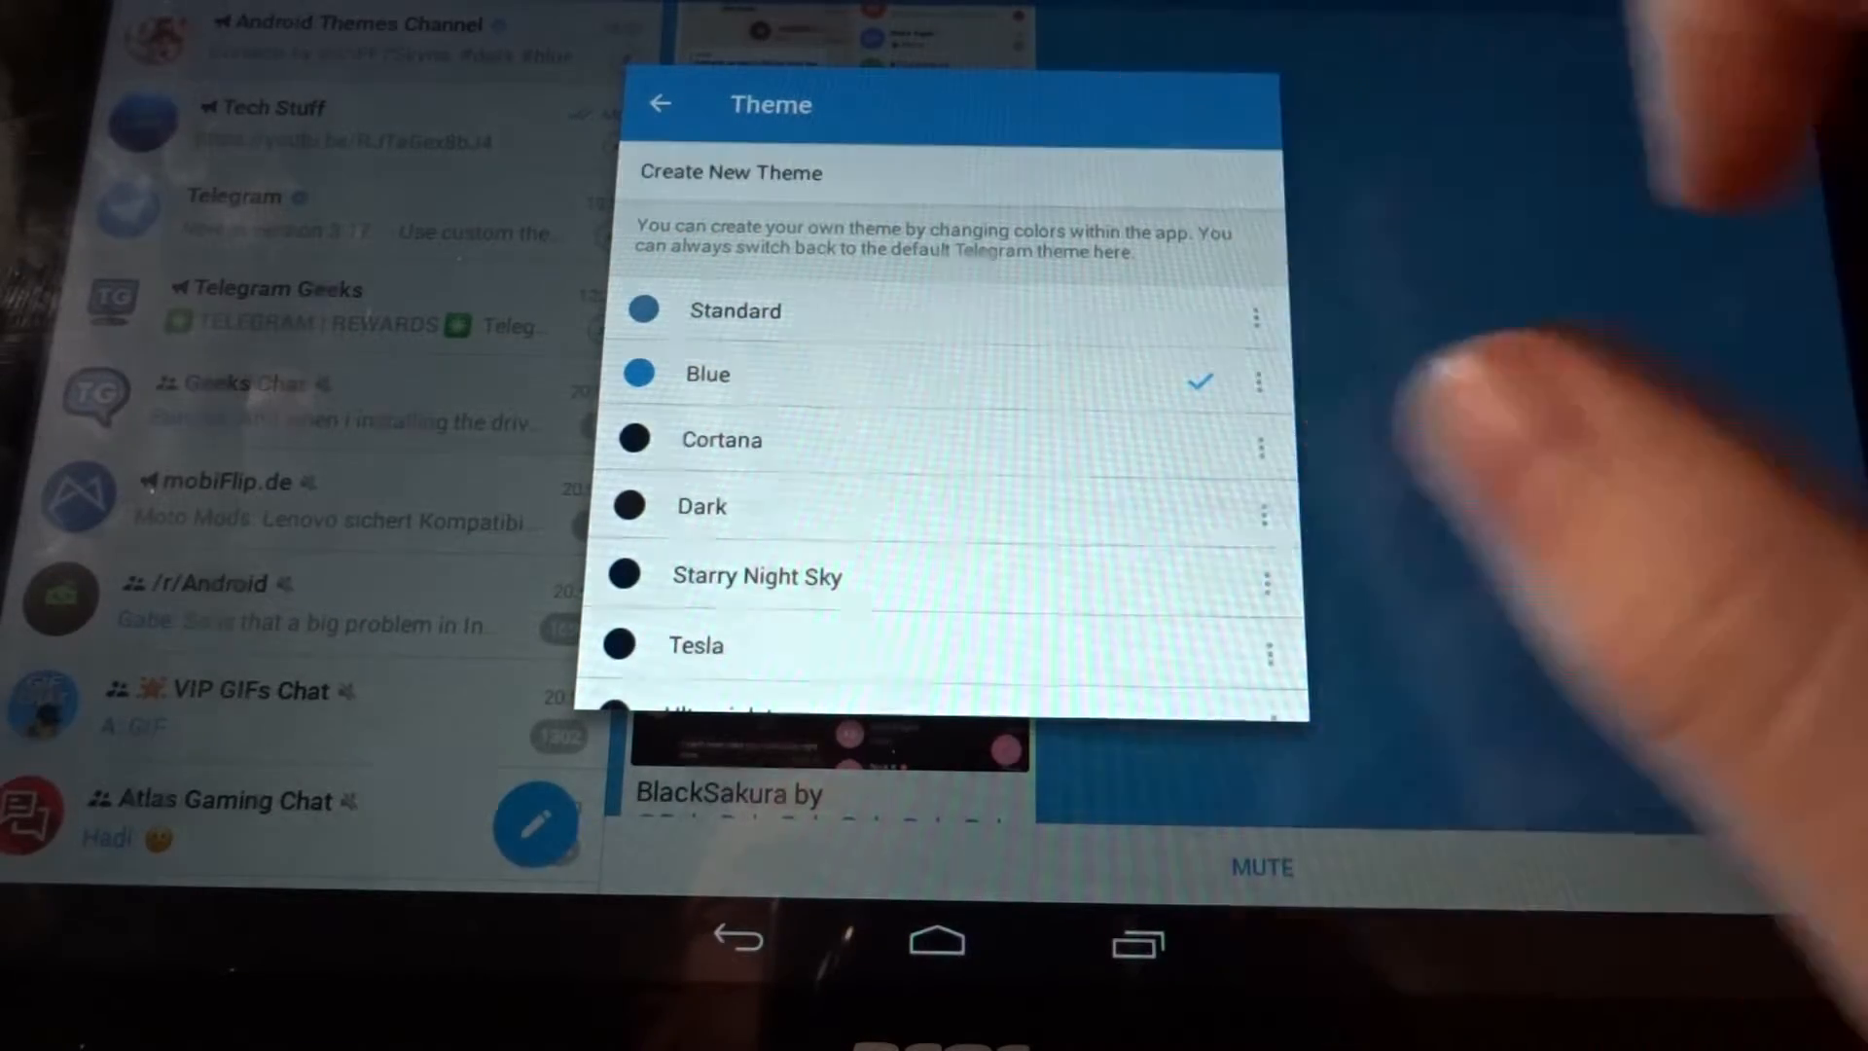
Step: Create a custom theme named Test and bring it up in the colour editor
click(730, 171)
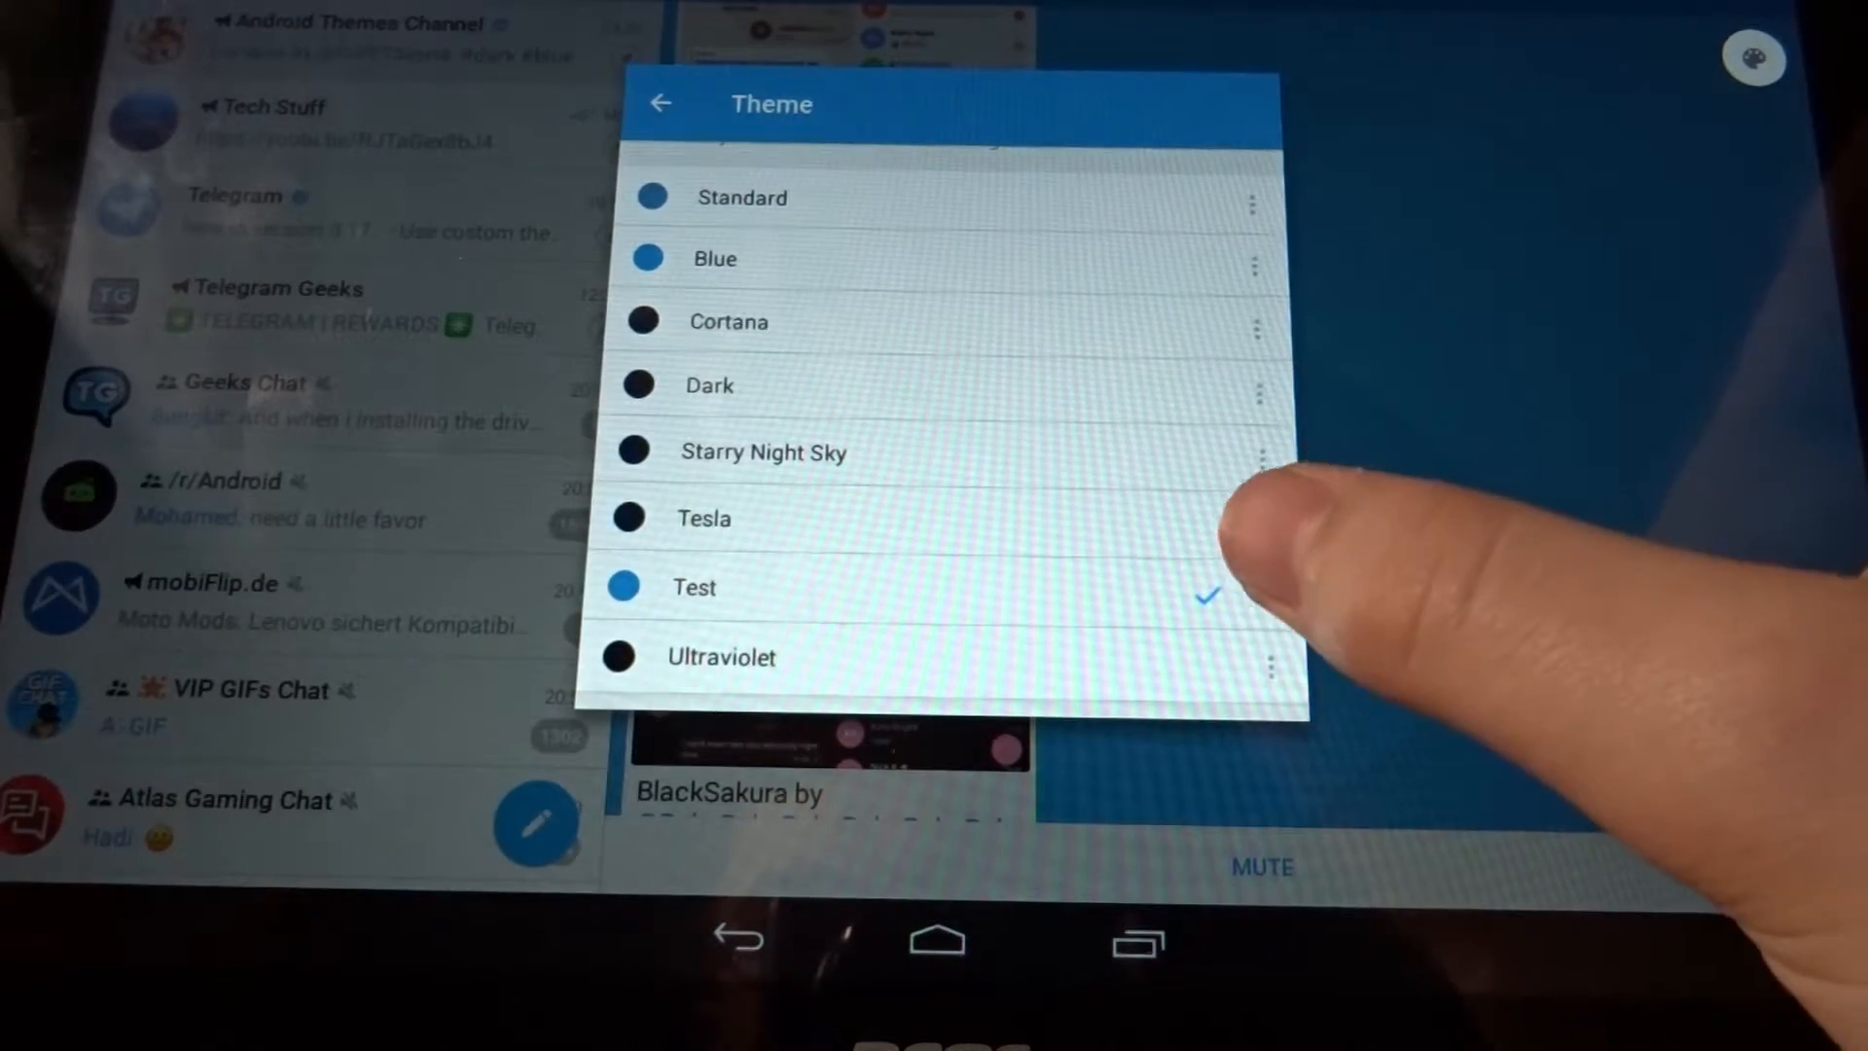
click(1265, 586)
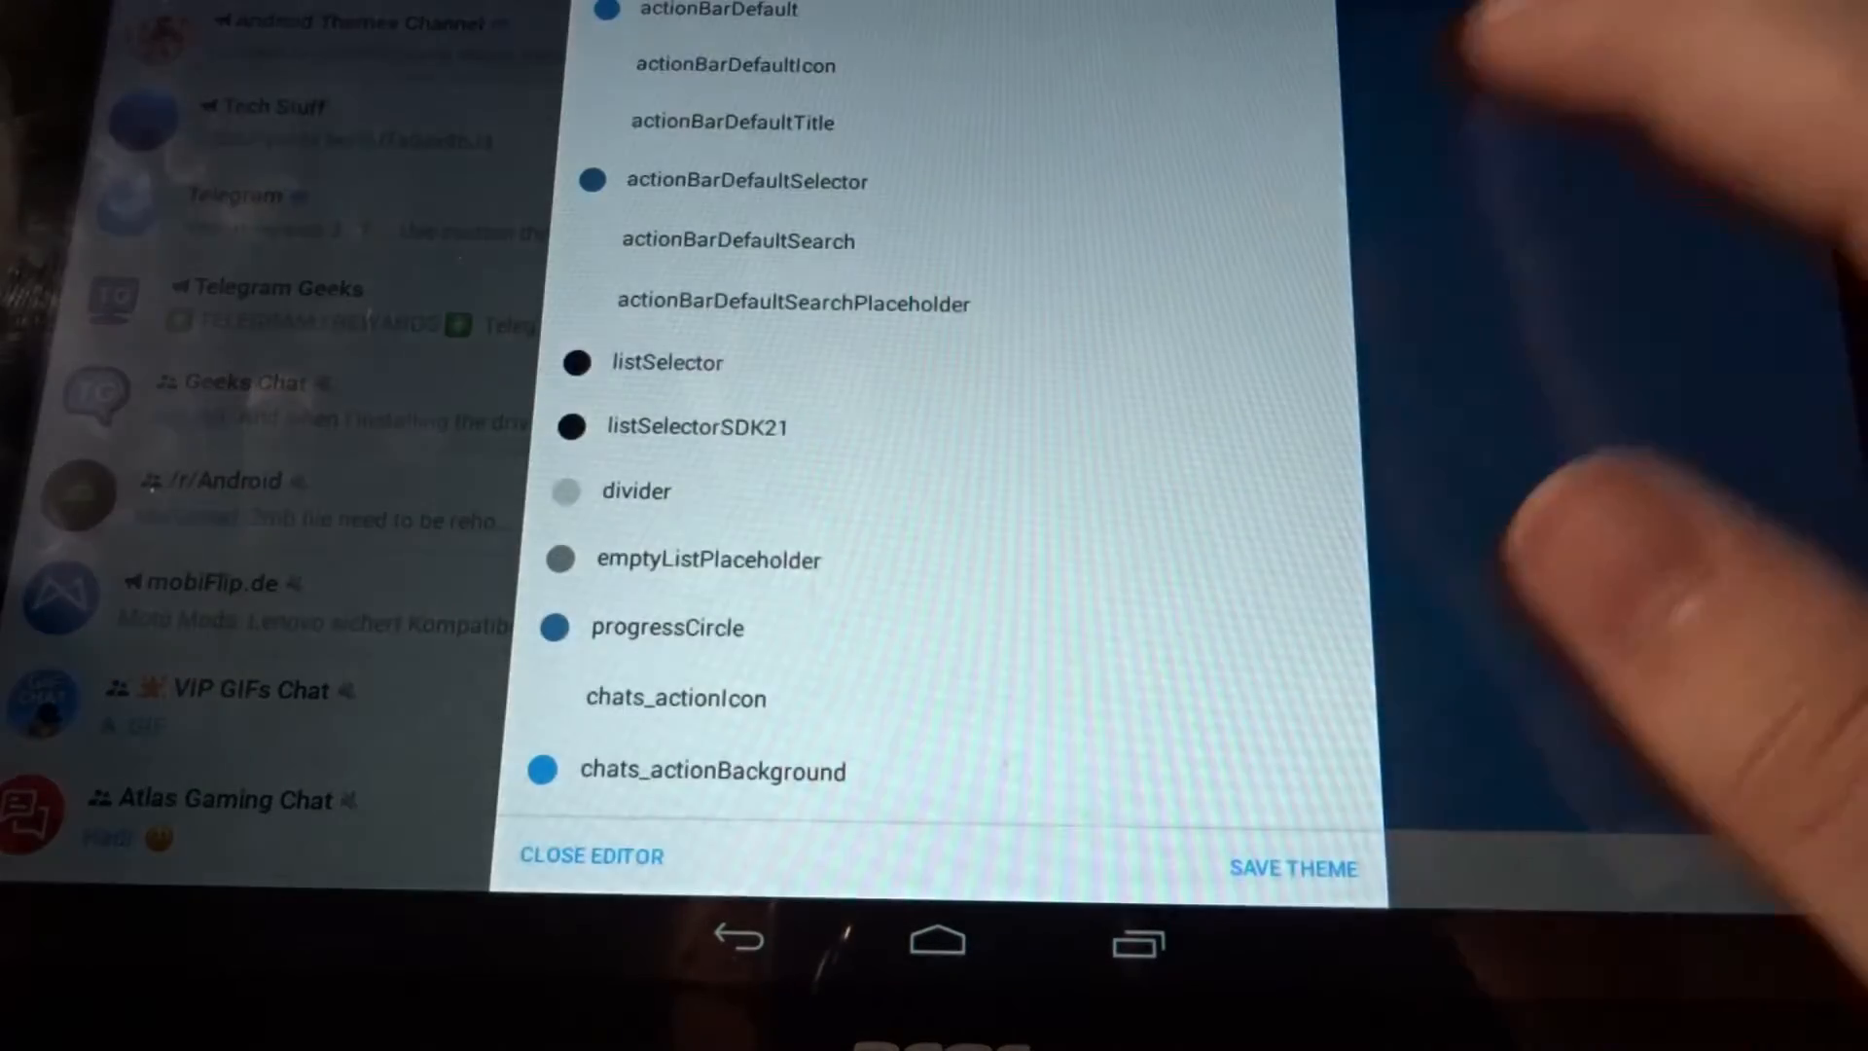
Step: Look through Test's colour entries, save the theme and return to the theme list
scroll(down, 3)
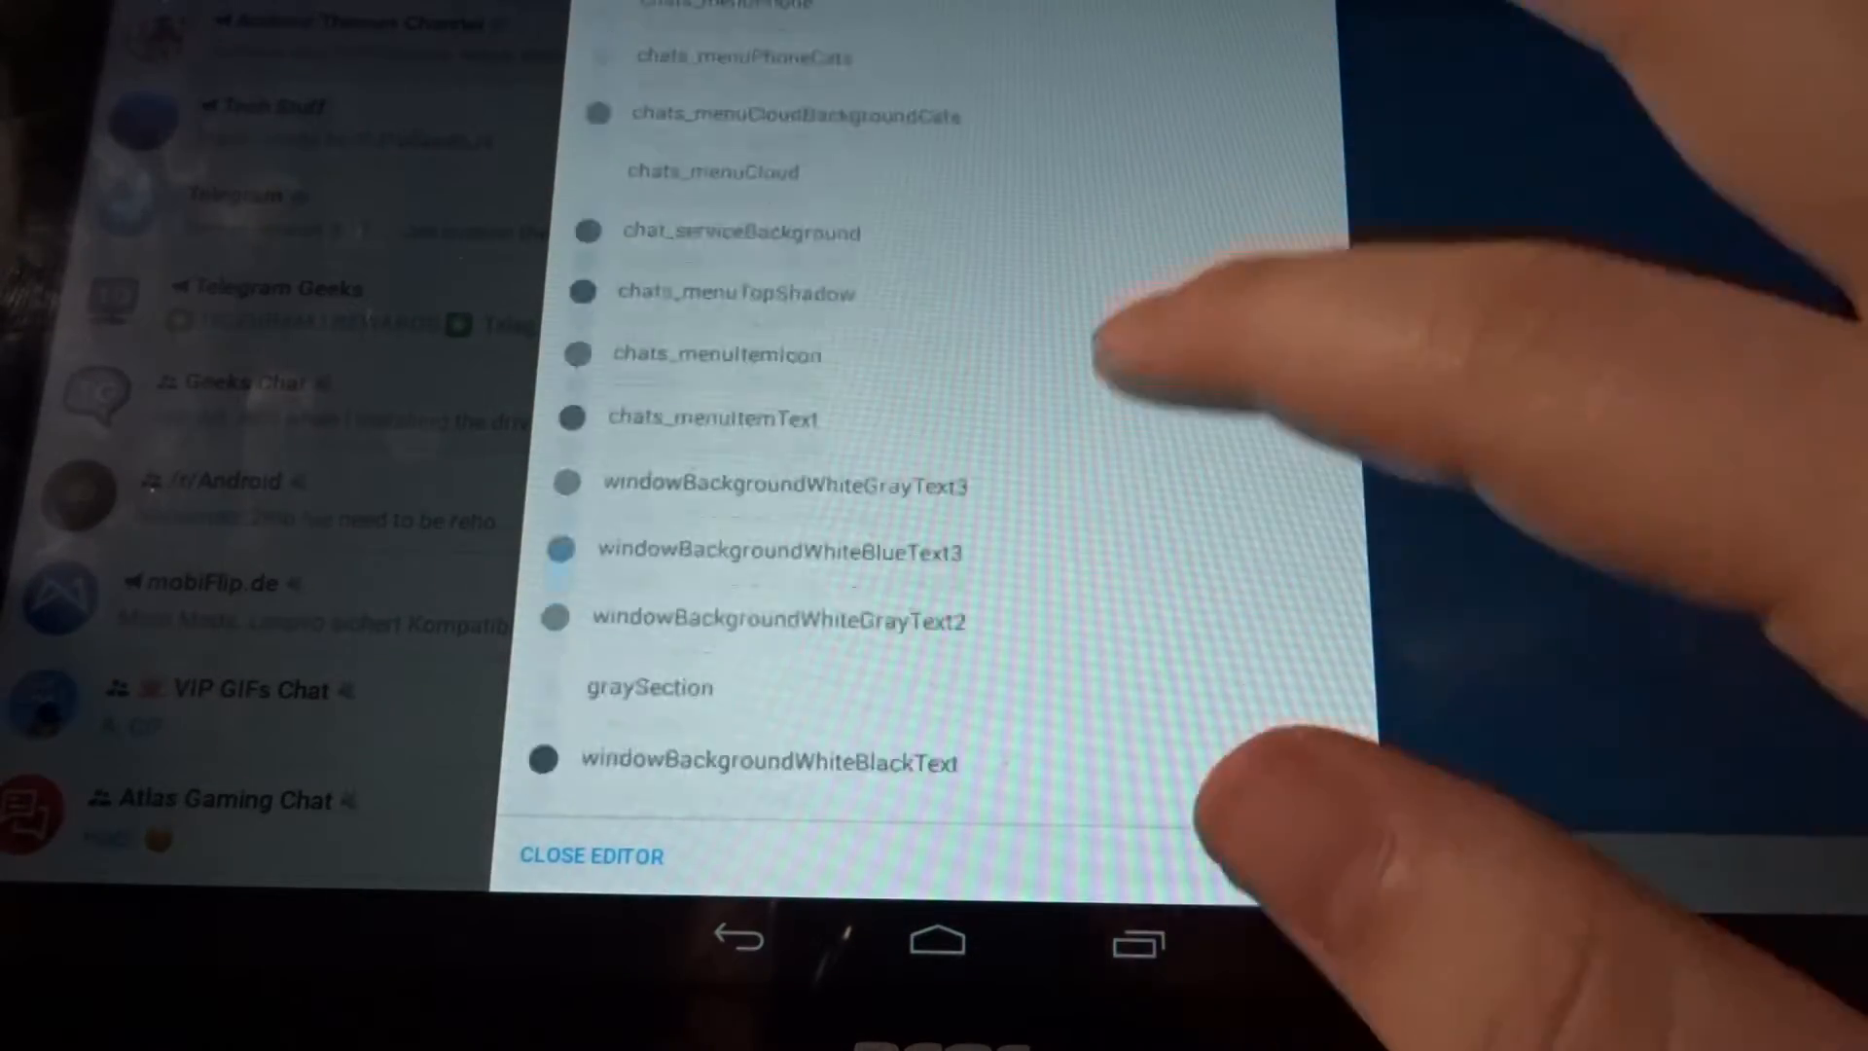
scroll(down, 3)
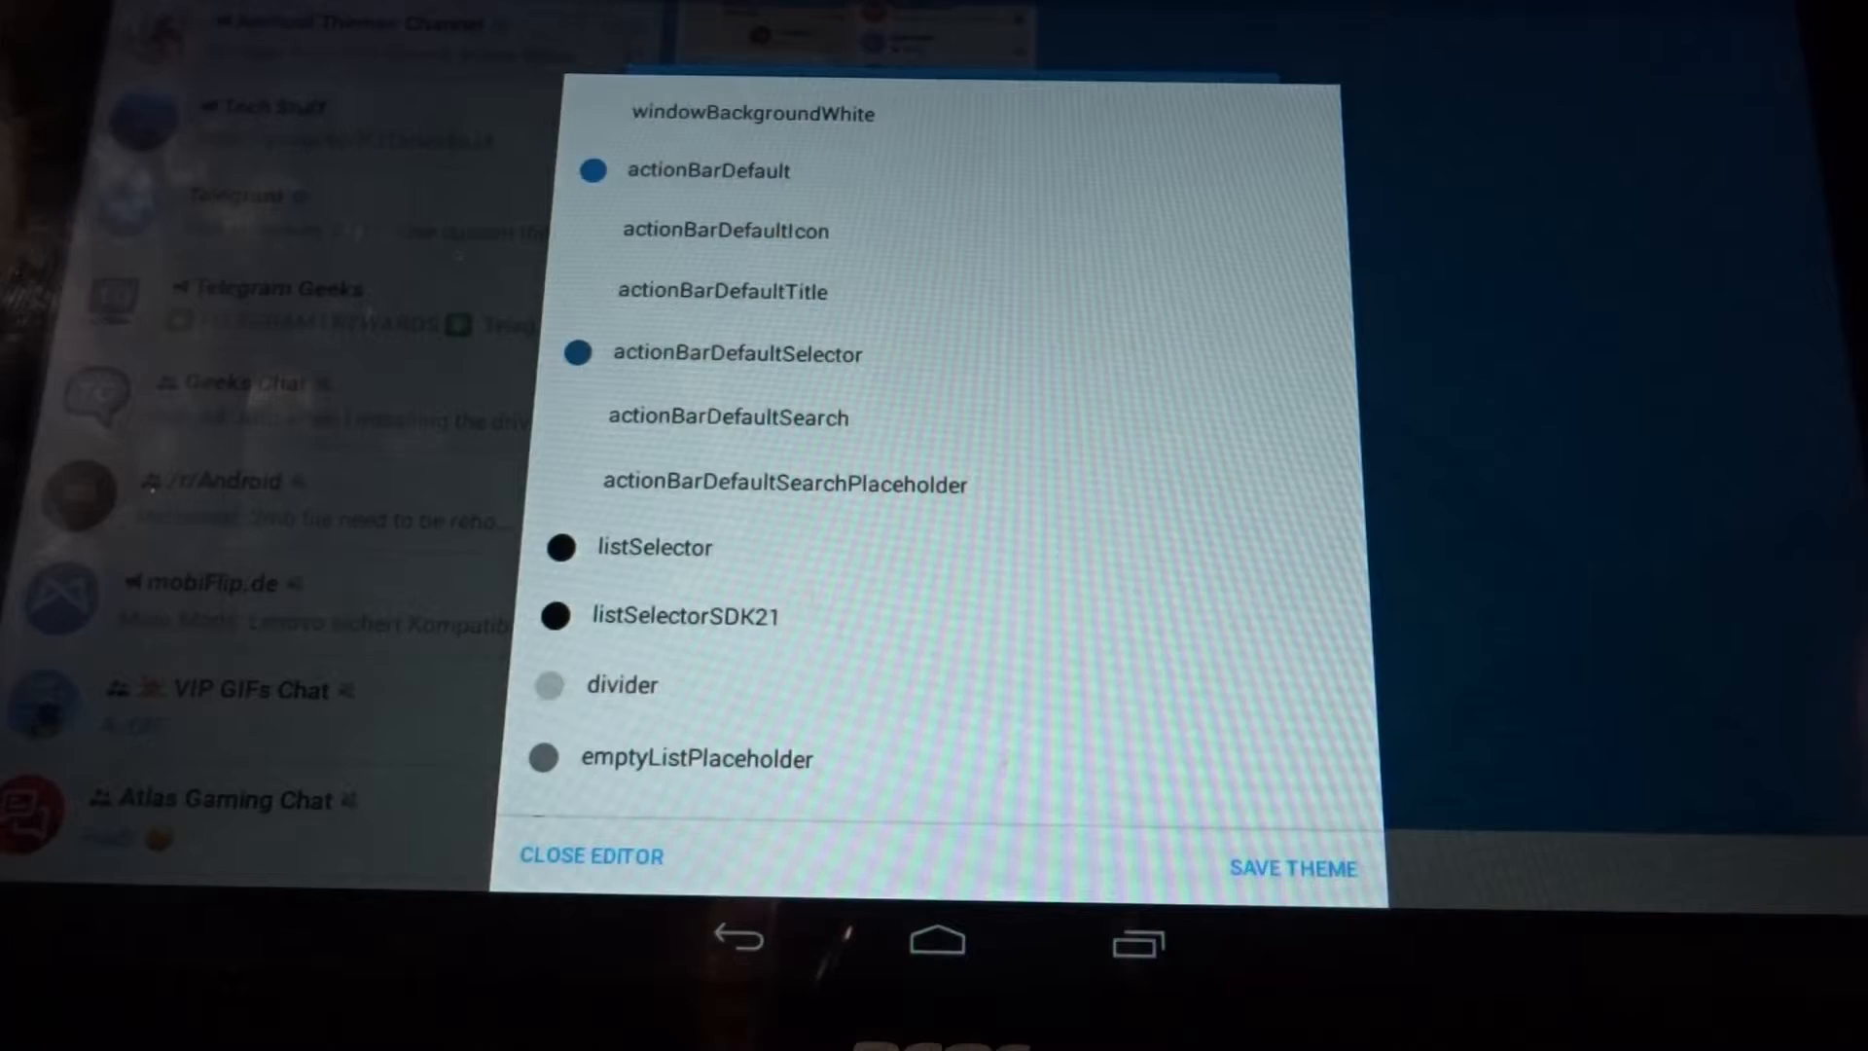
scroll(down, 3)
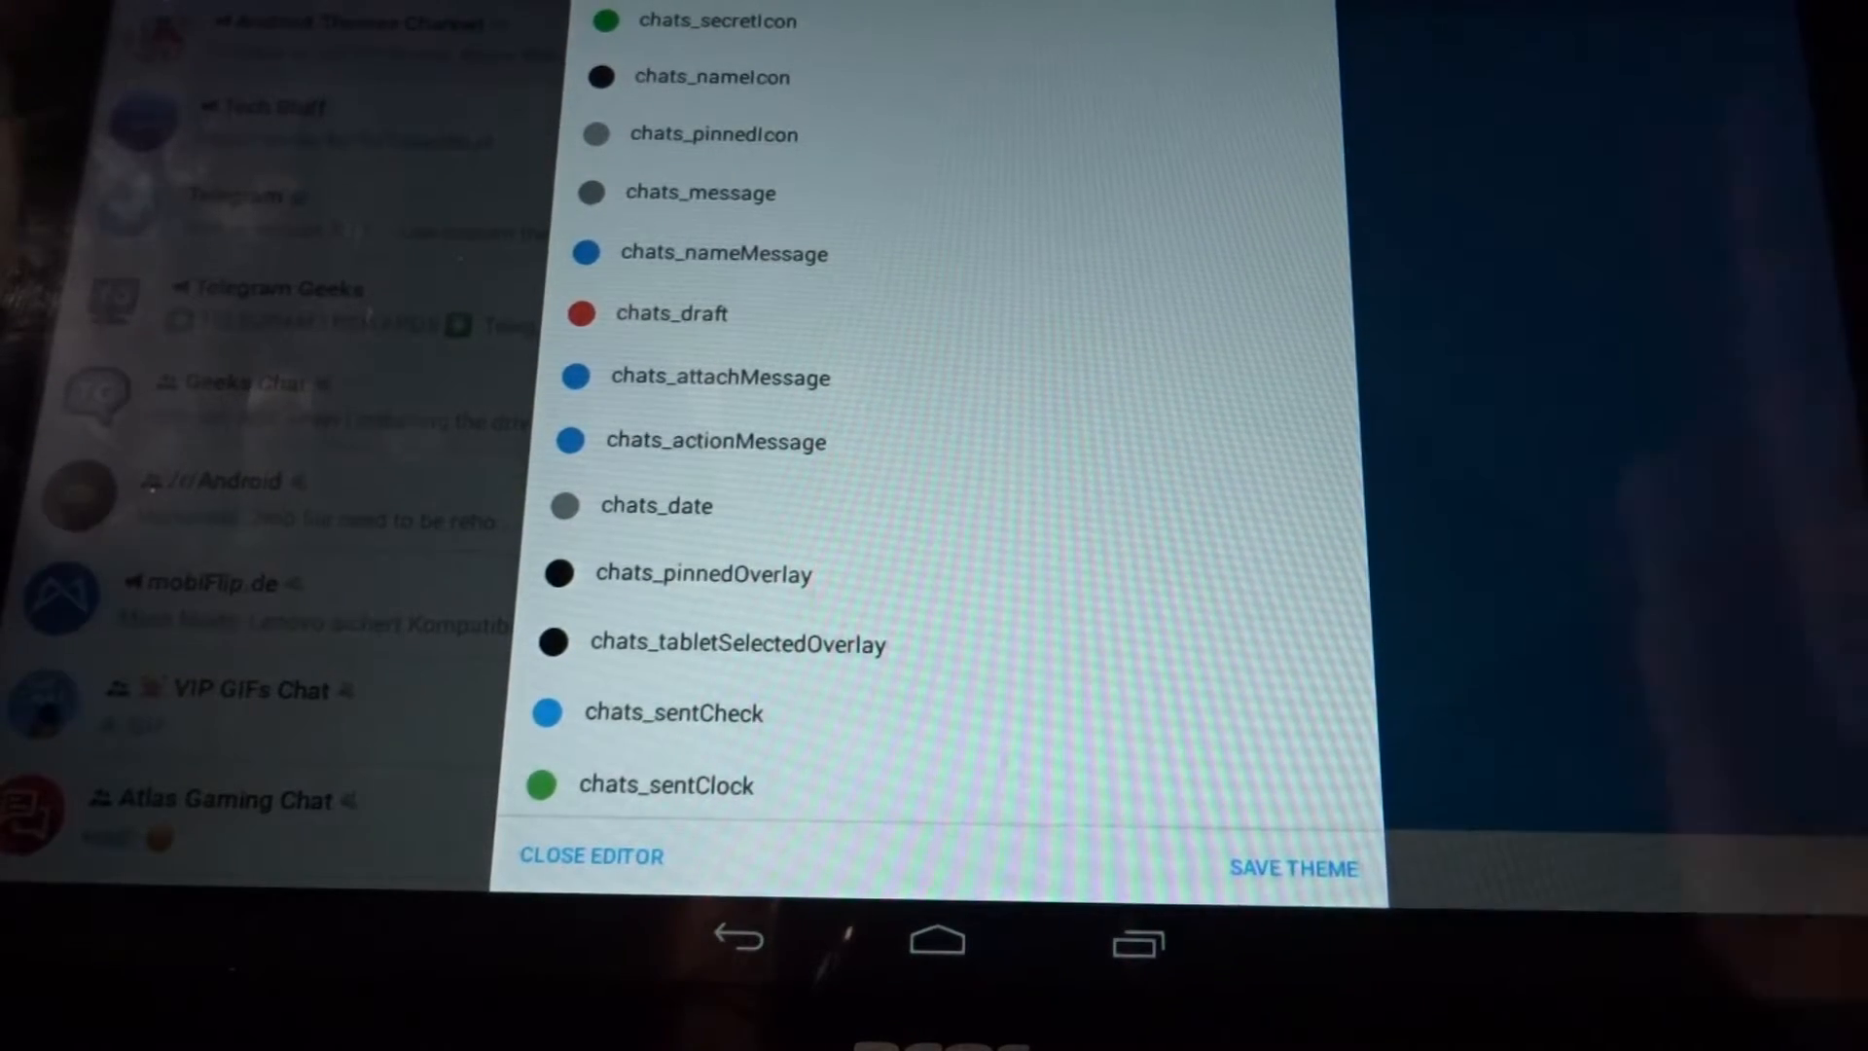
scroll(down, 3)
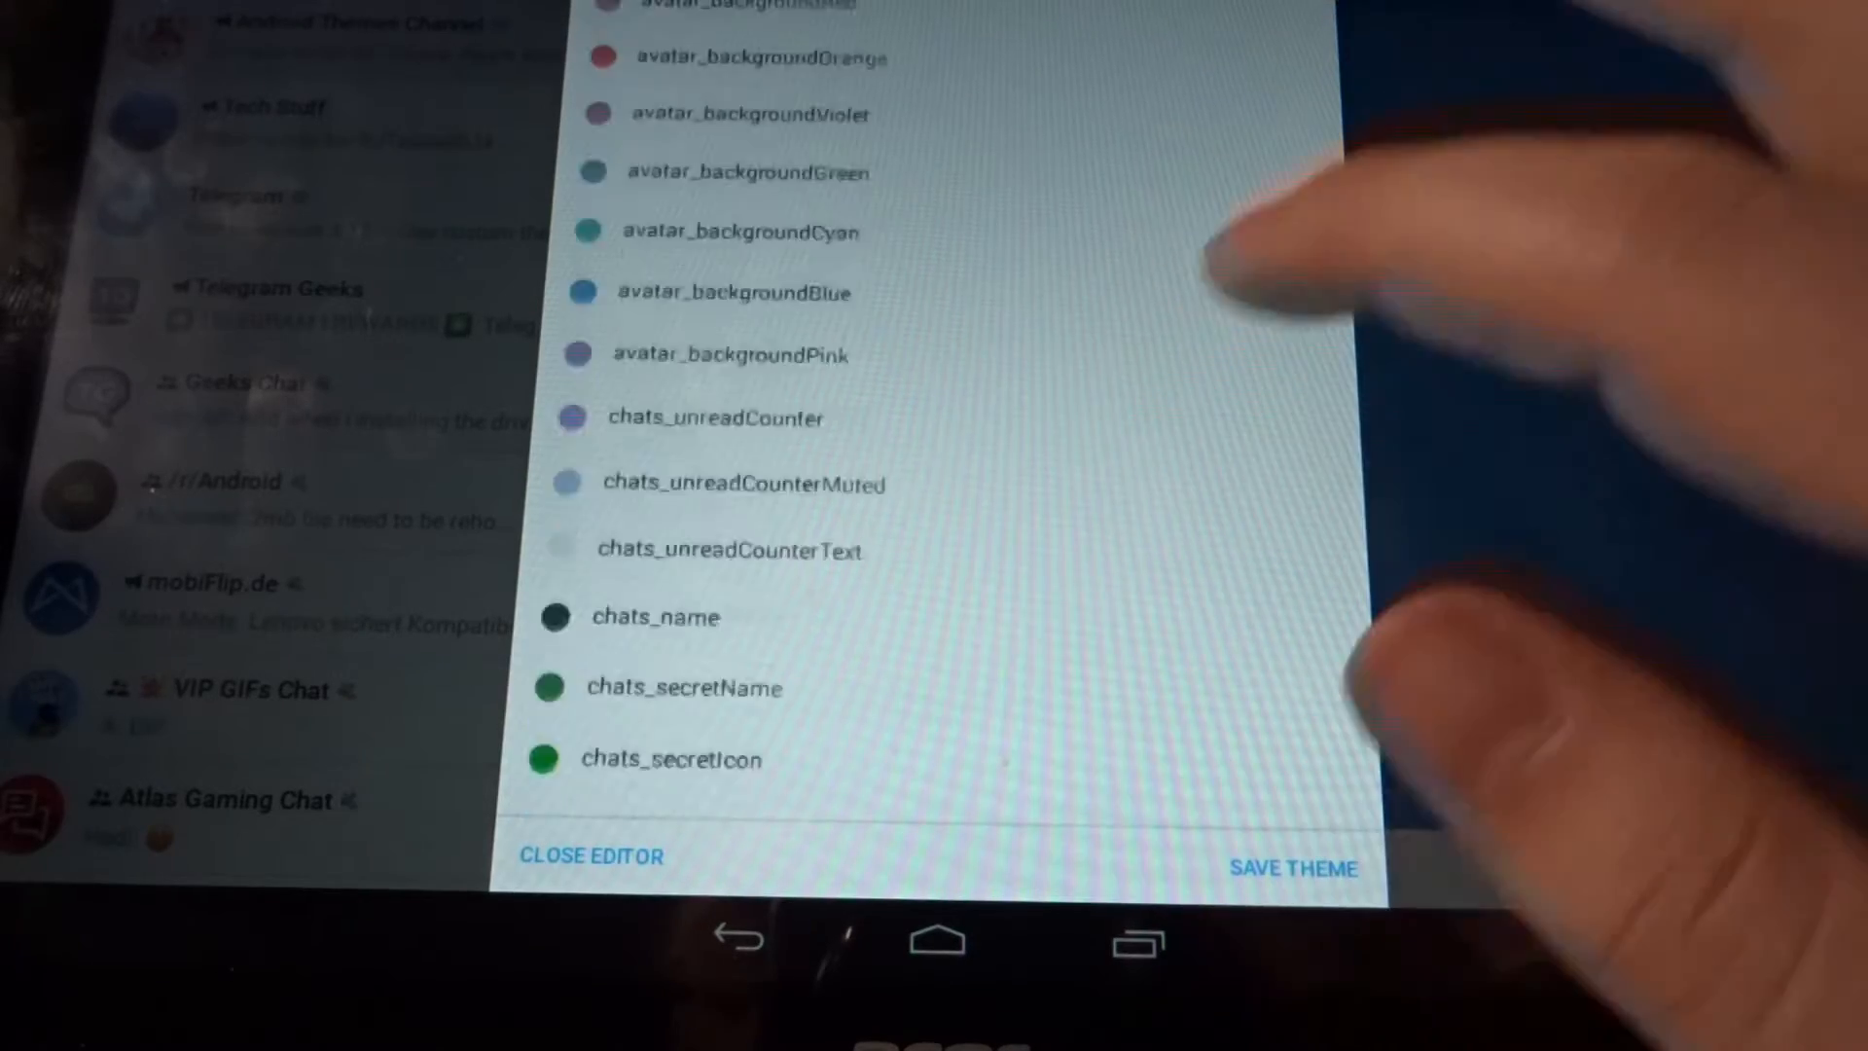
scroll(down, 3)
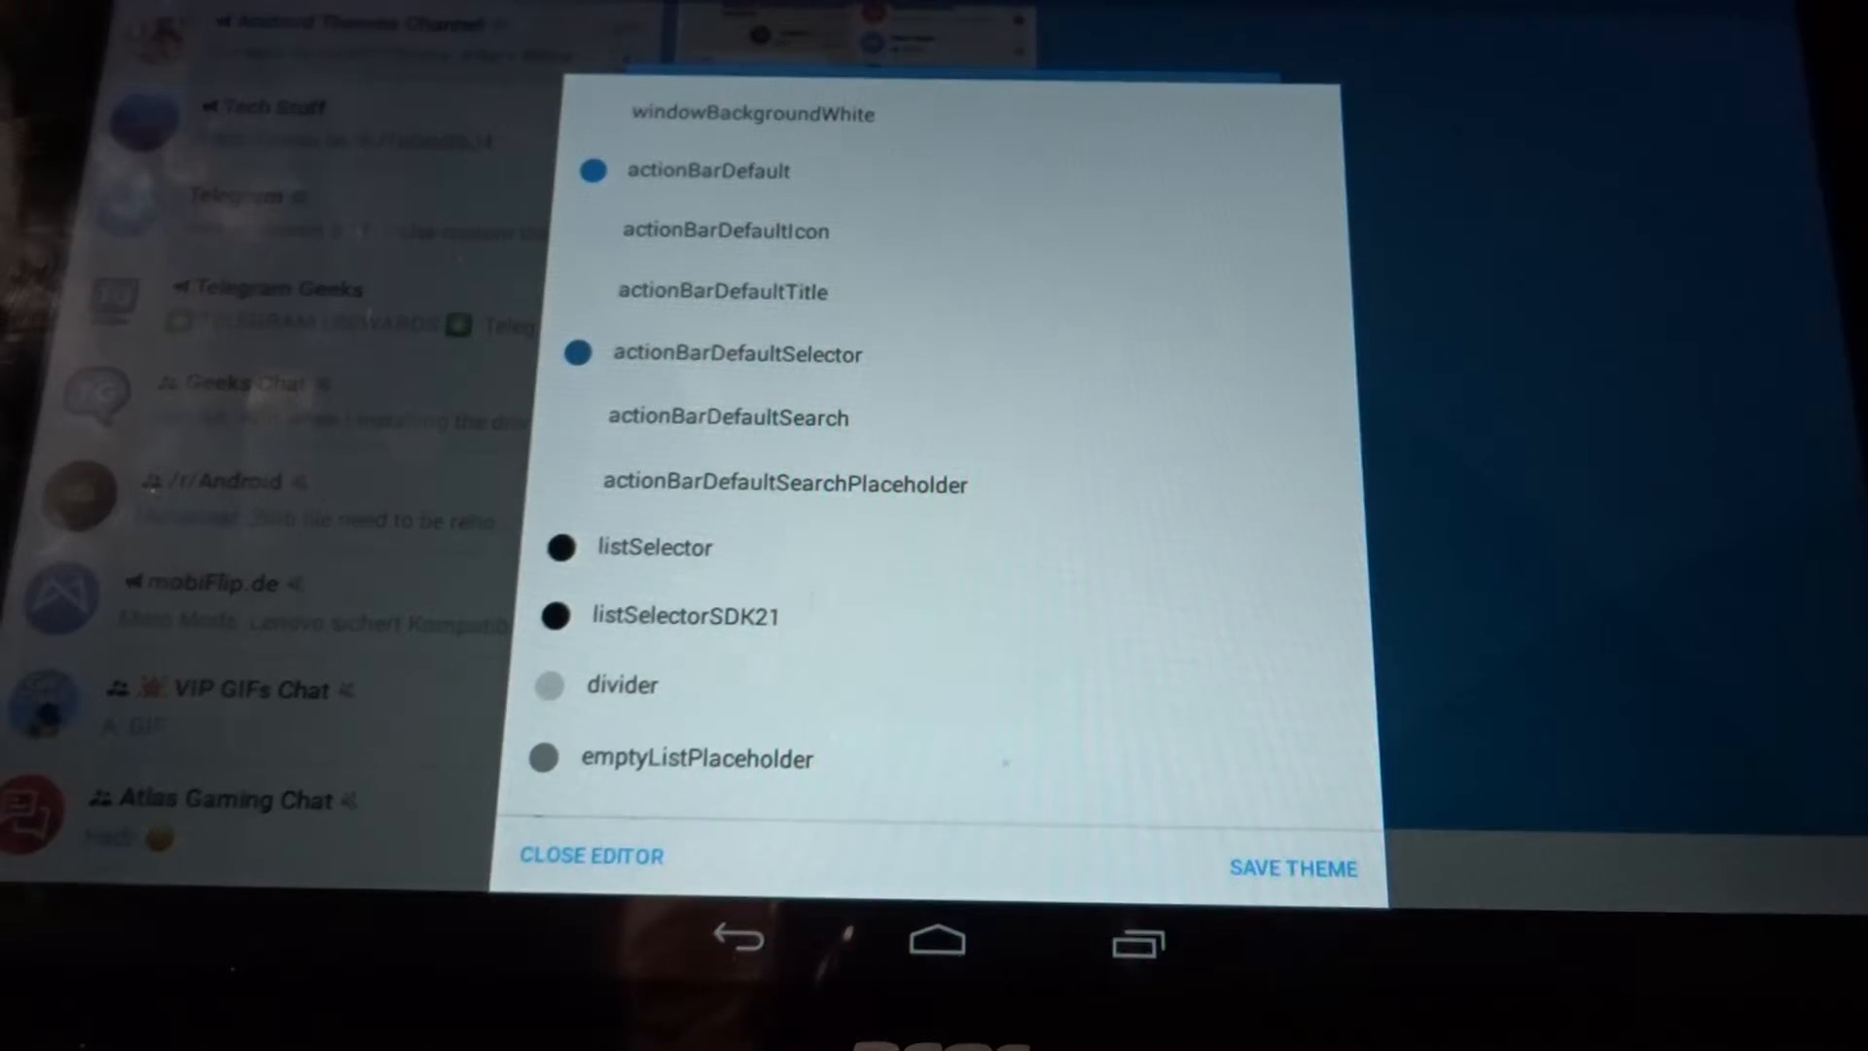
scroll(down, 3)
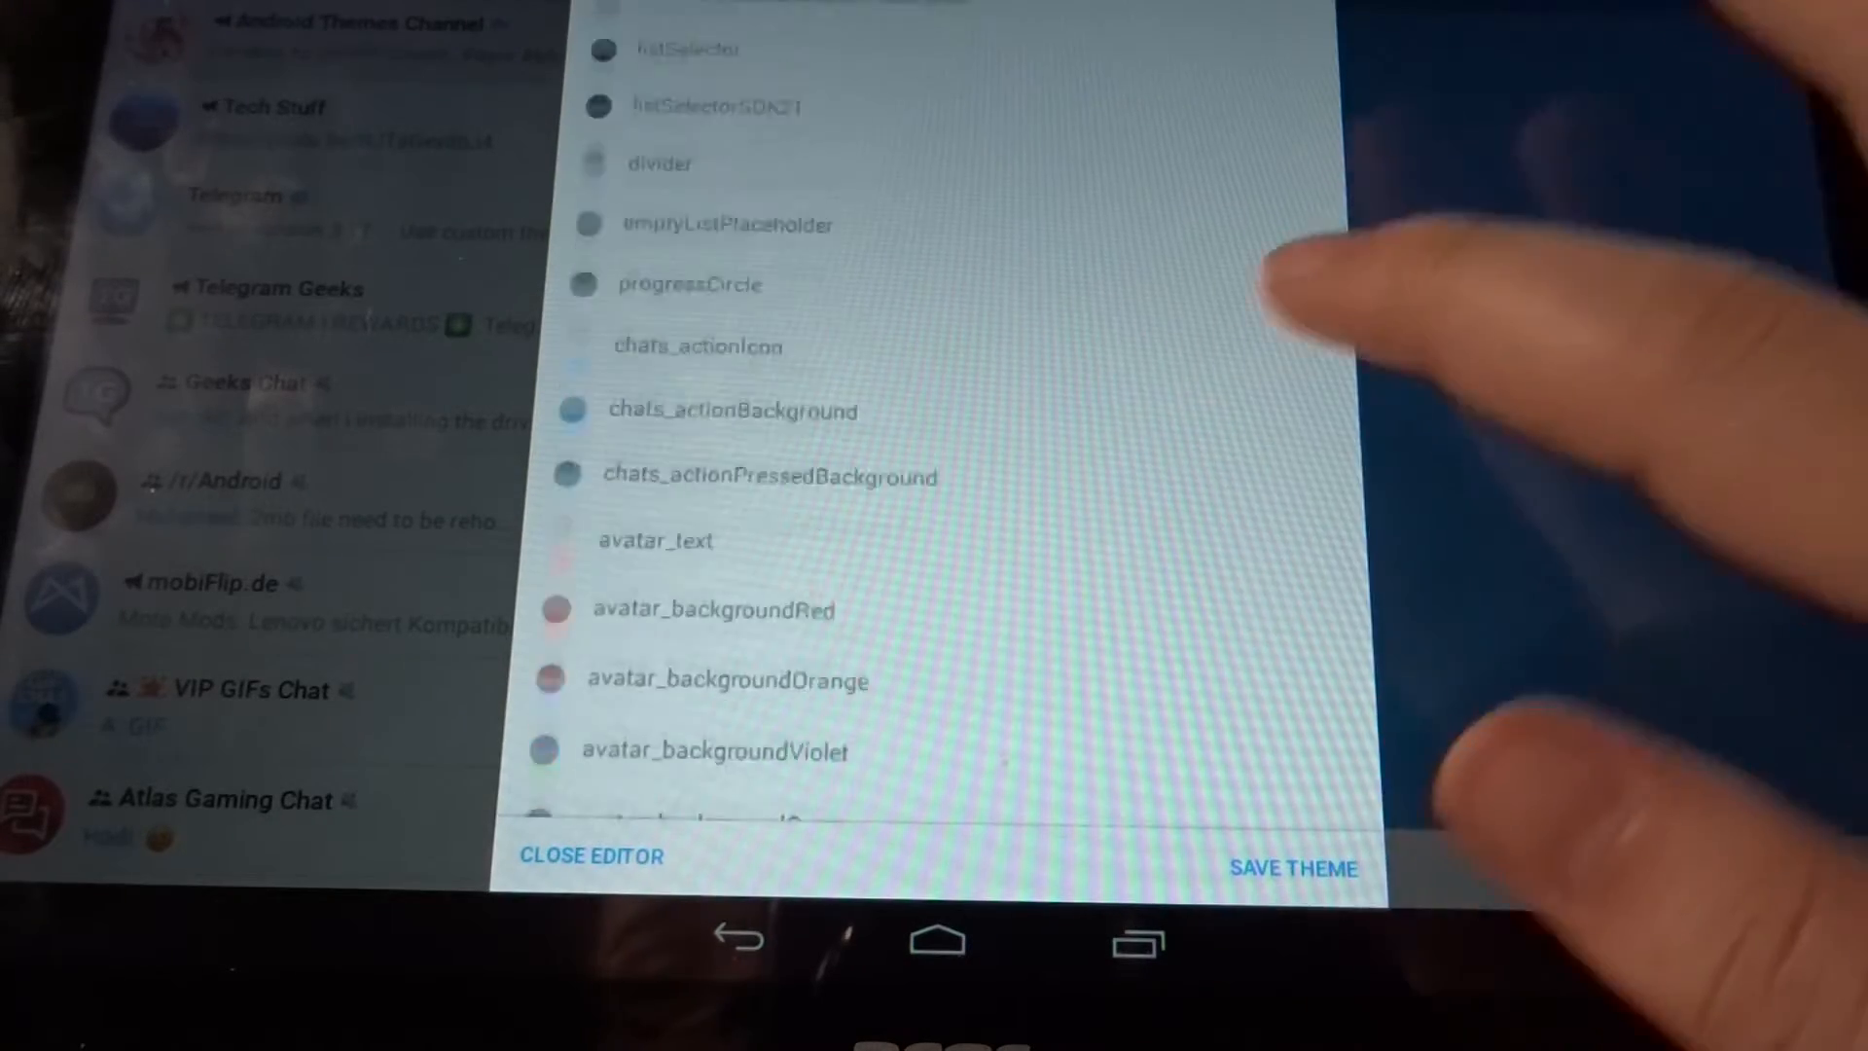
scroll(down, 3)
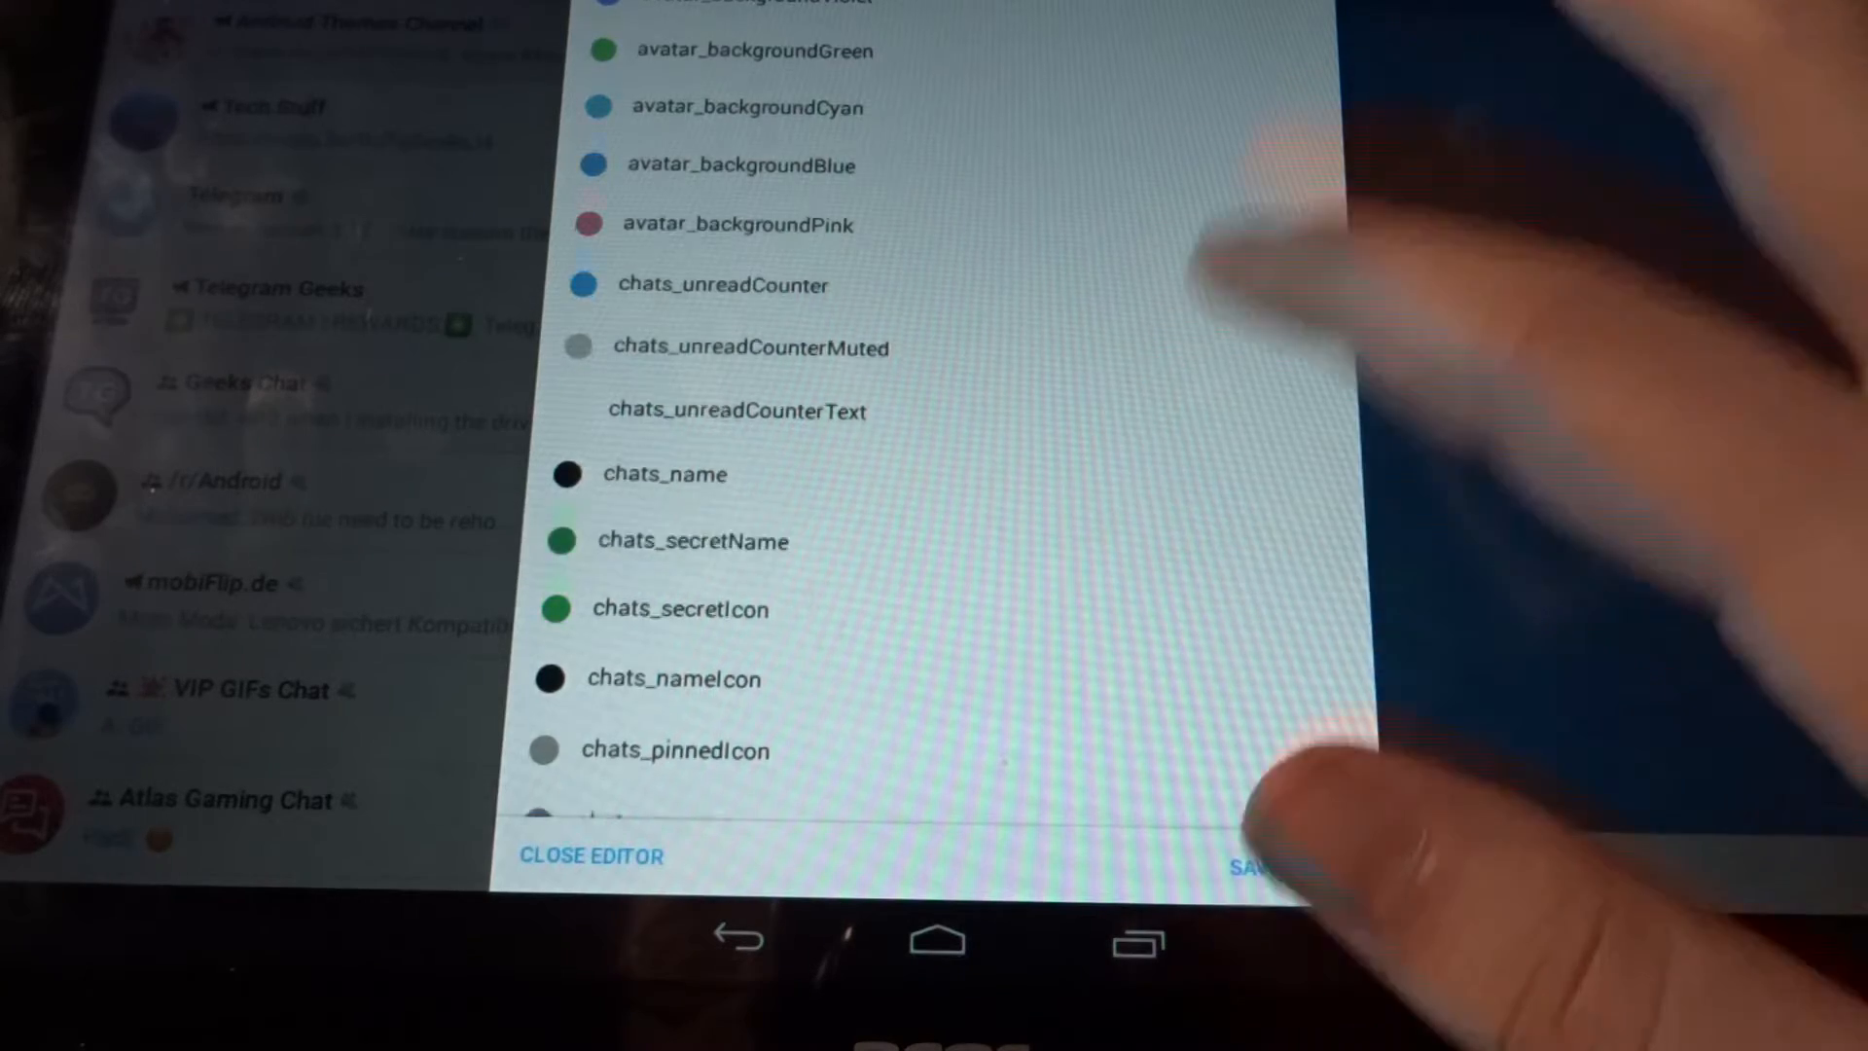
scroll(down, 3)
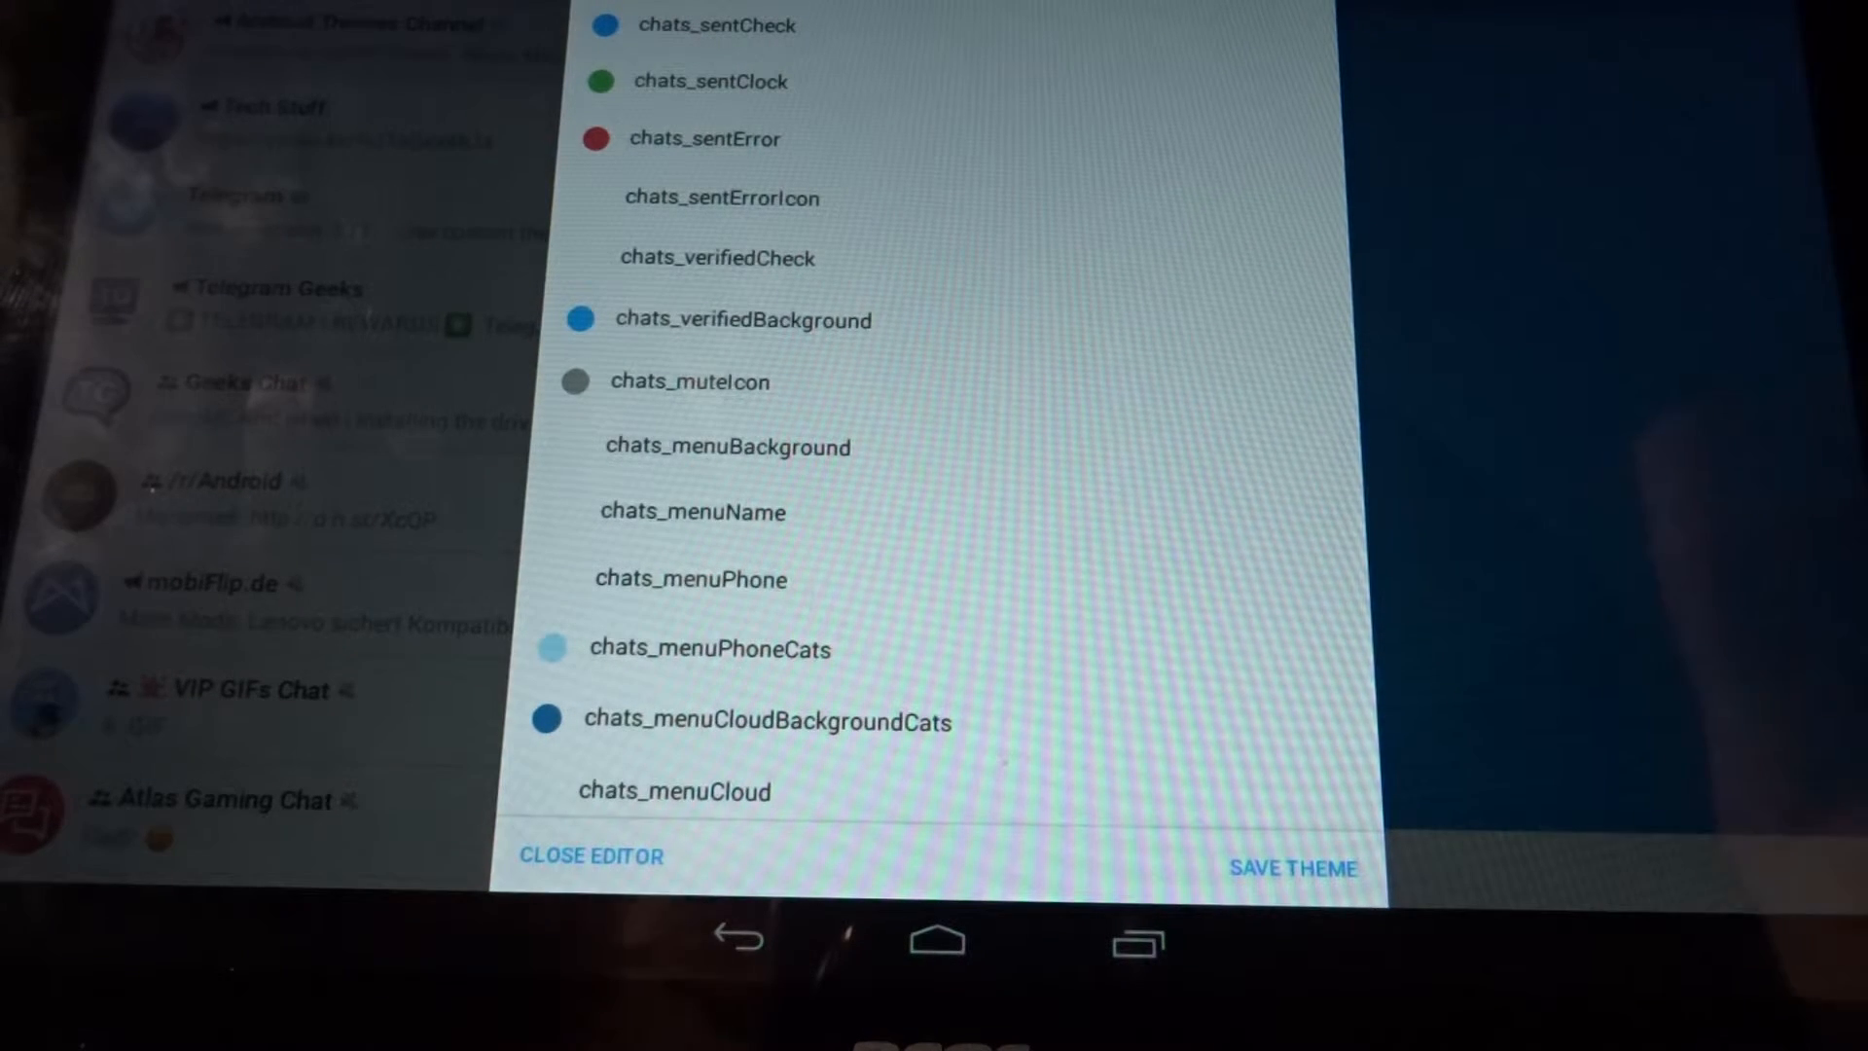
click(1294, 867)
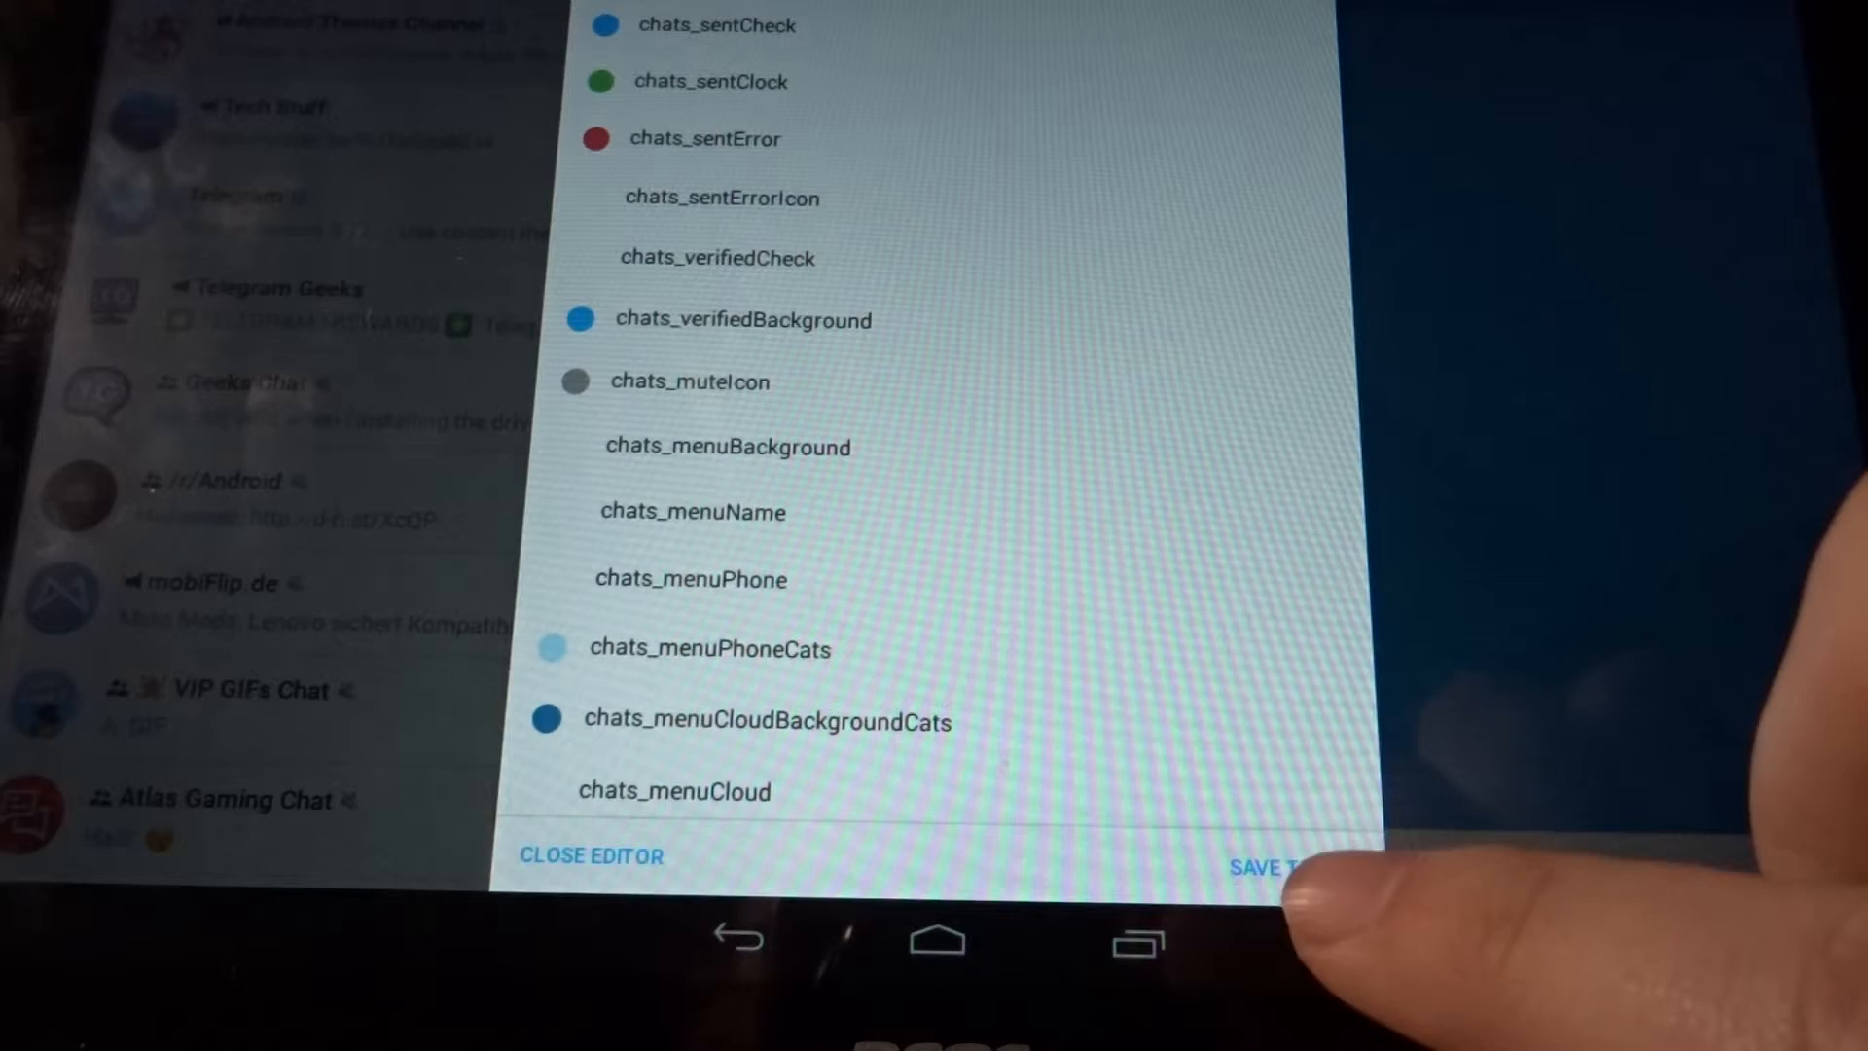
scroll(down, 3)
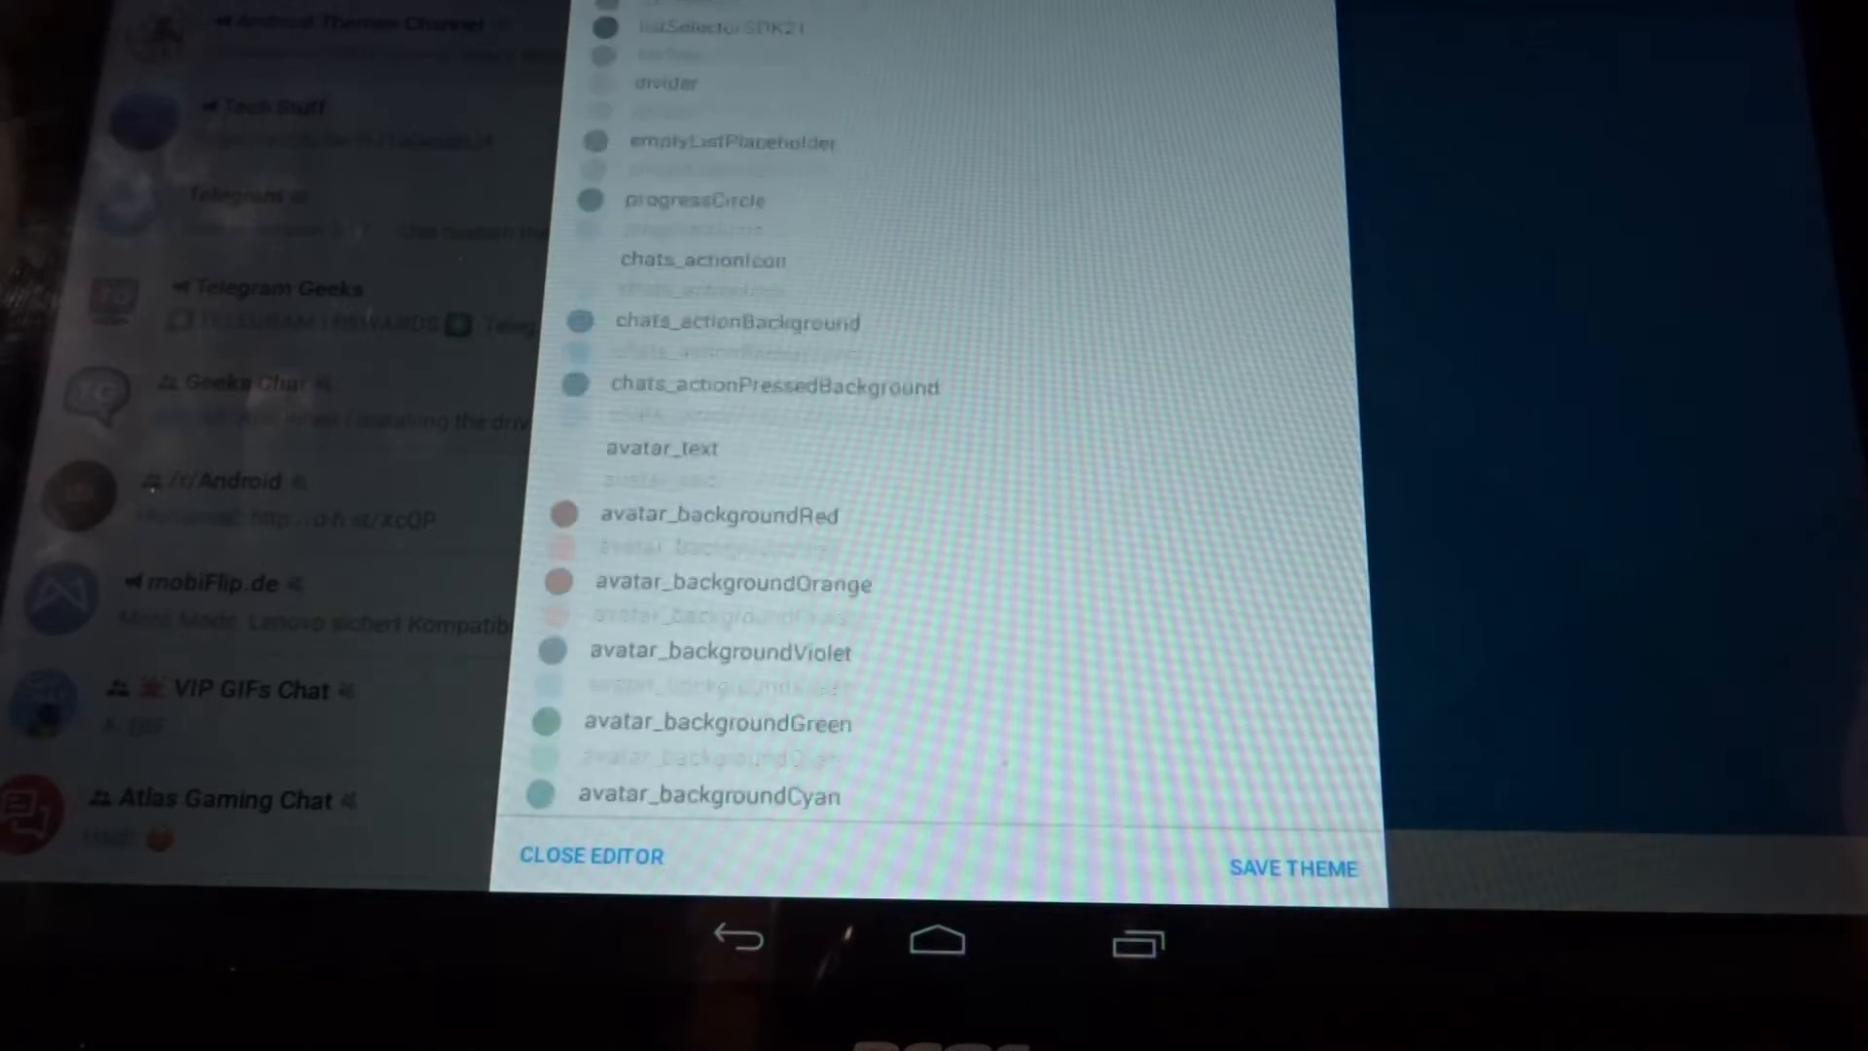
scroll(down, 3)
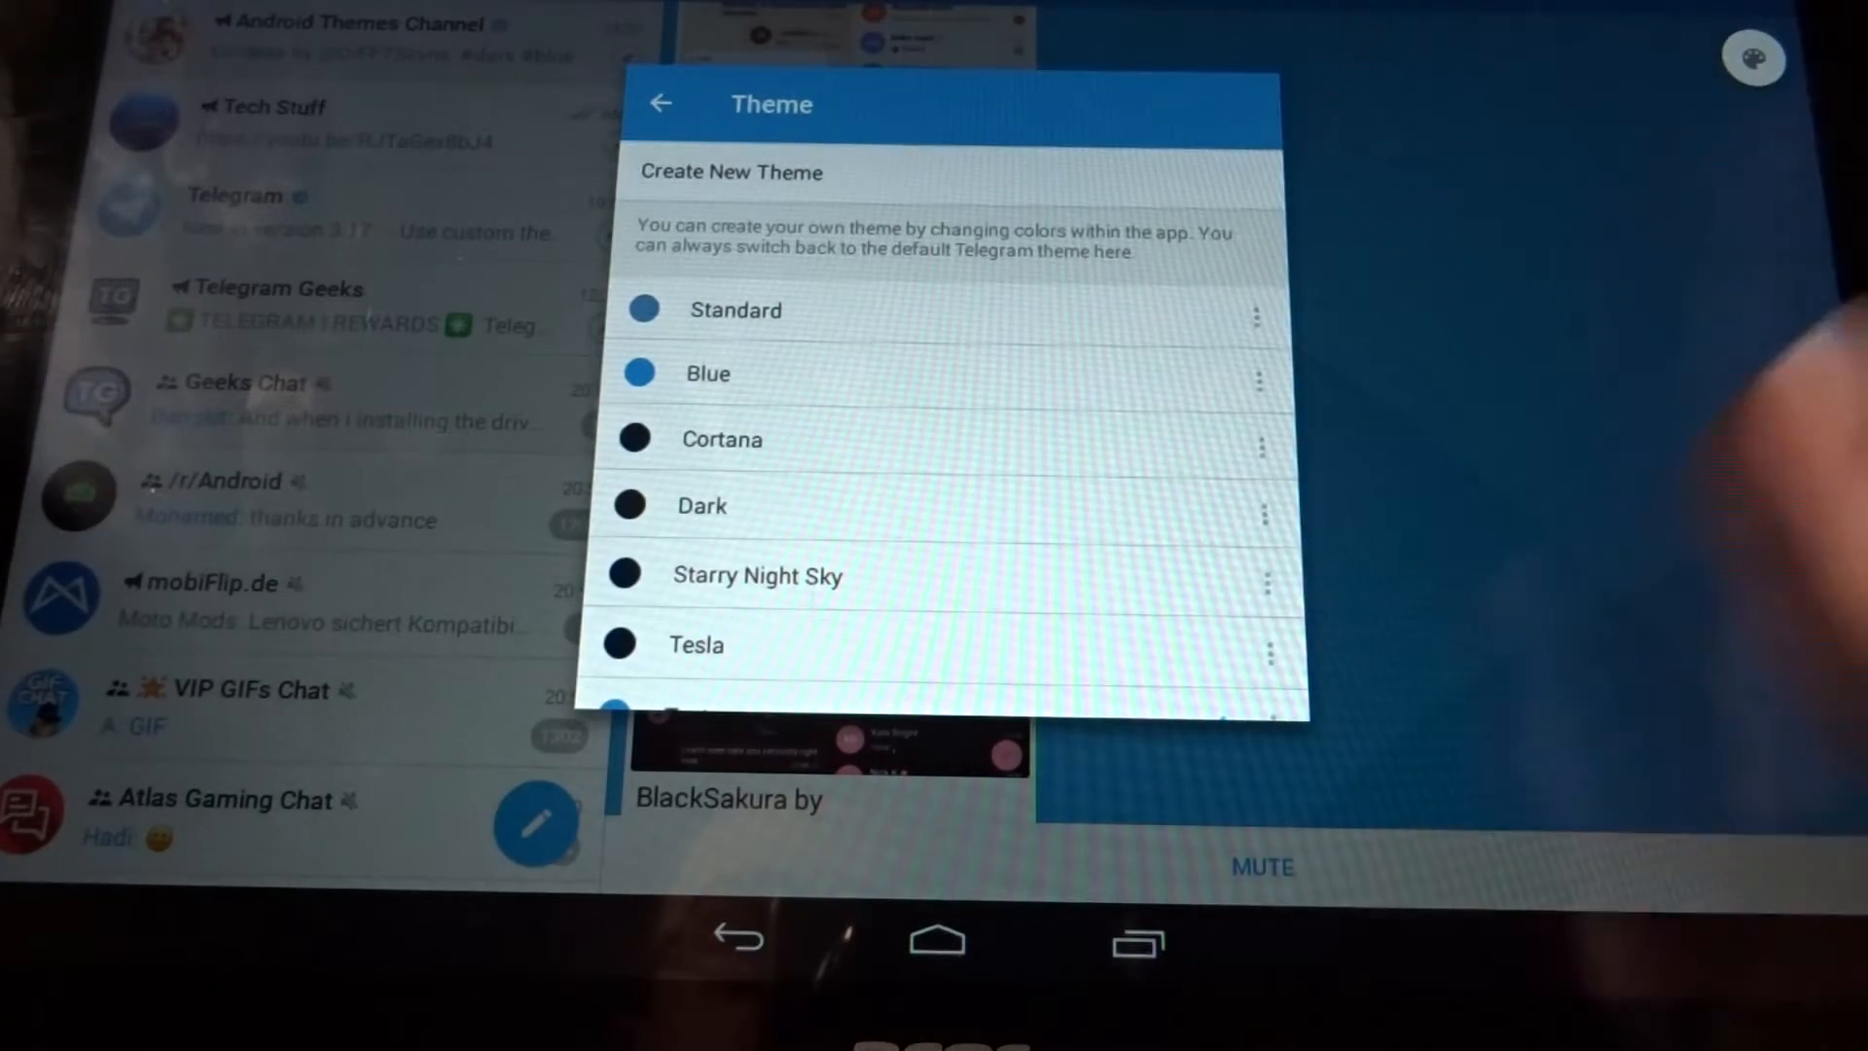
scroll(down, 3)
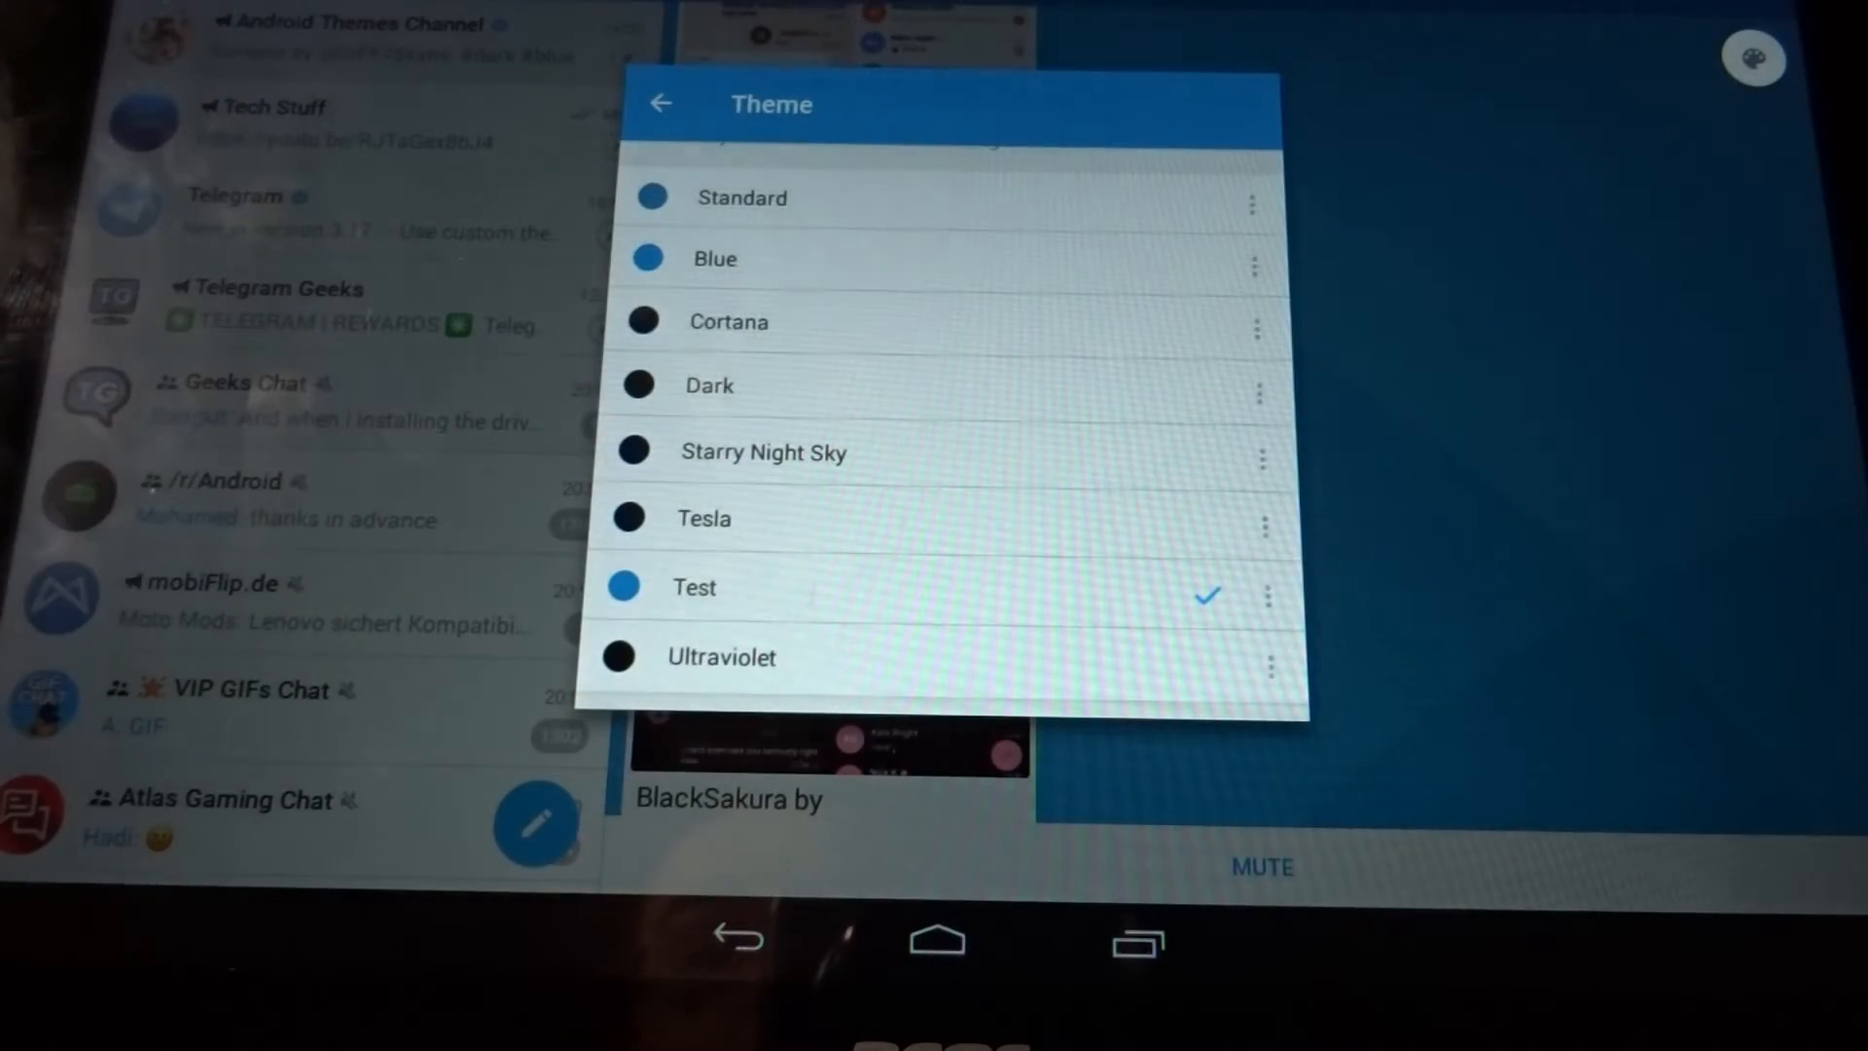
scroll(down, 3)
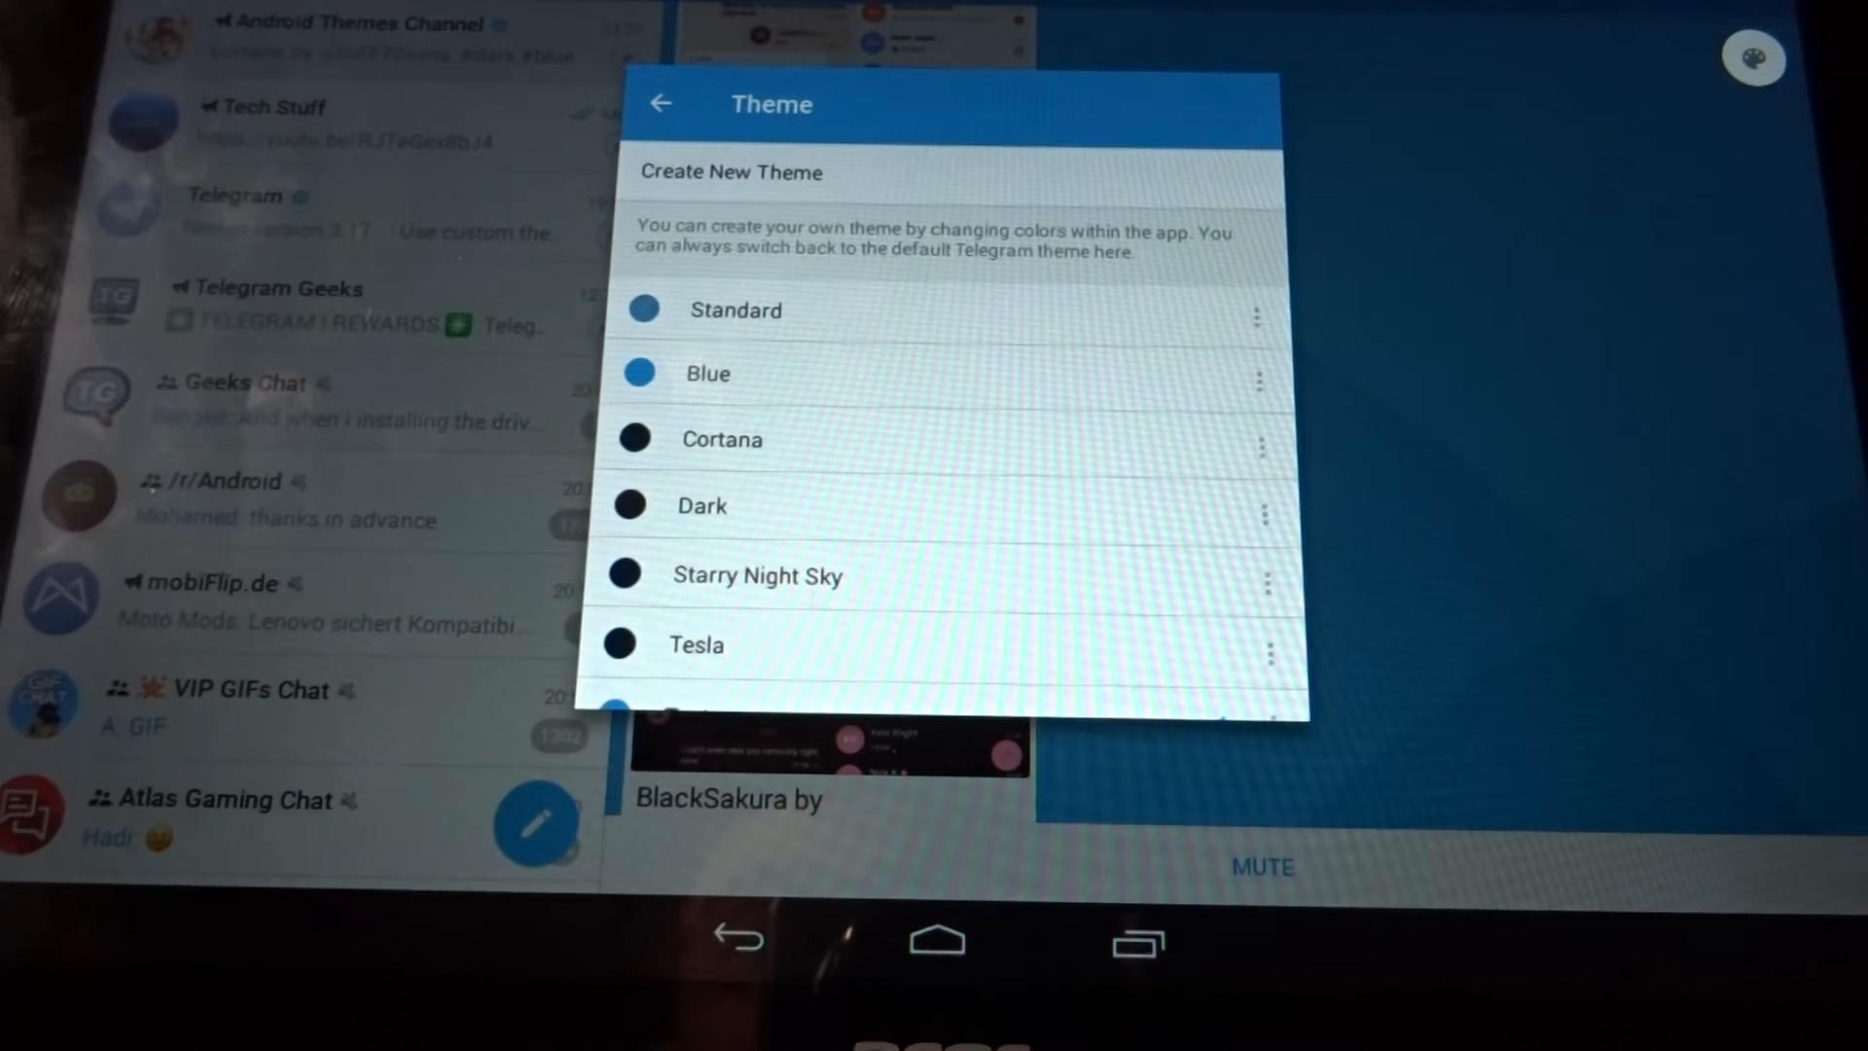